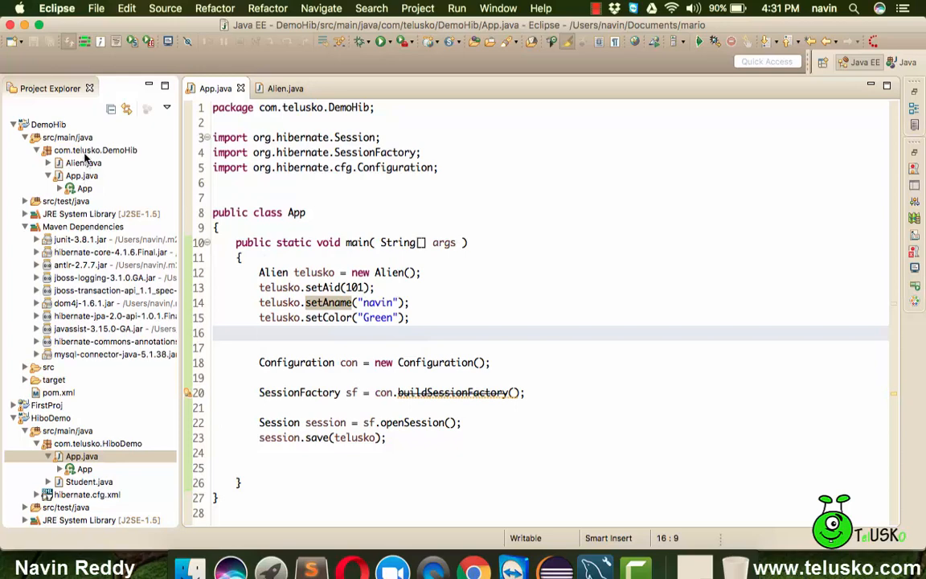
mouse_move(84, 157)
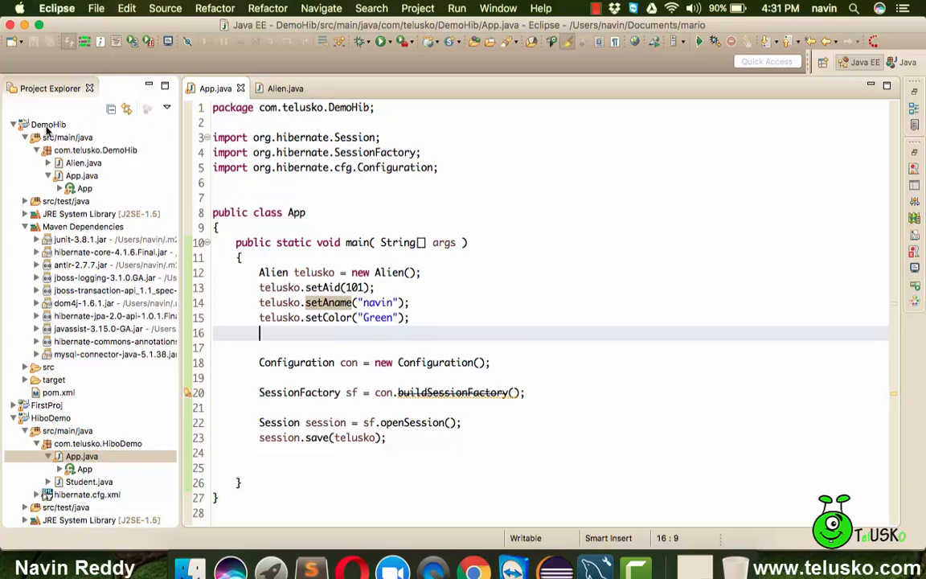
Step: Start a new Hibernate Configuration File (cfg.xml) in the DemoHib project via New > Other, filtering on 'hiber'
left_click(48, 123)
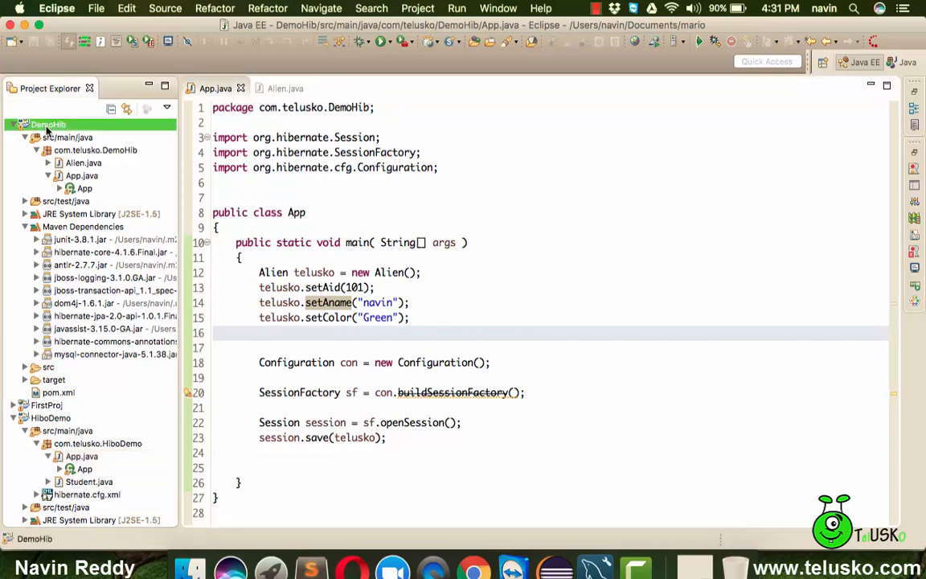
right_click(48, 124)
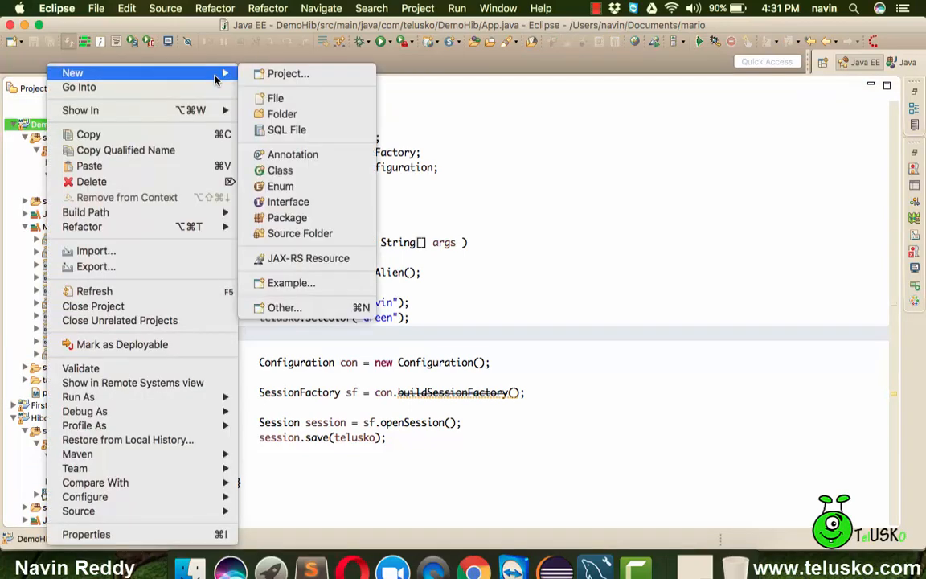
left_click(284, 307)
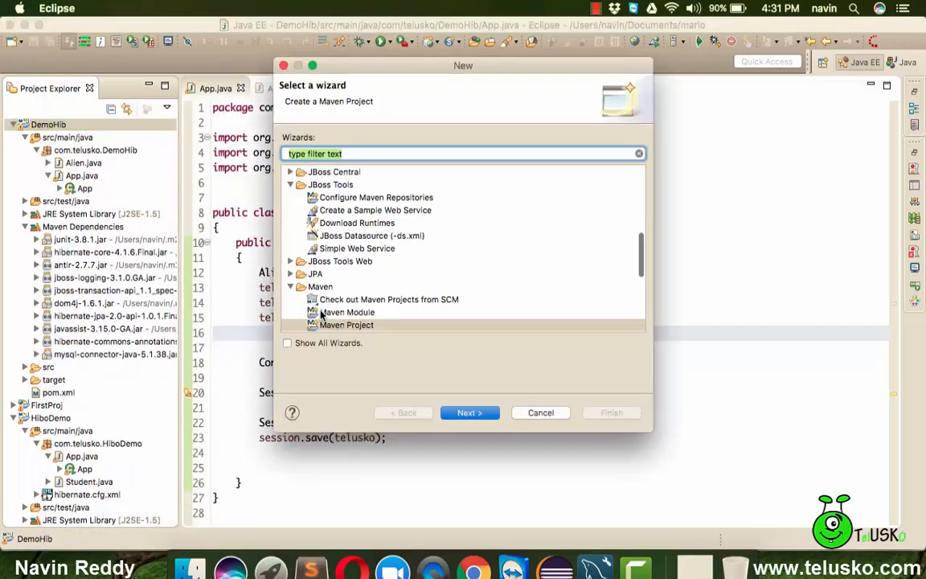
type("hiber")
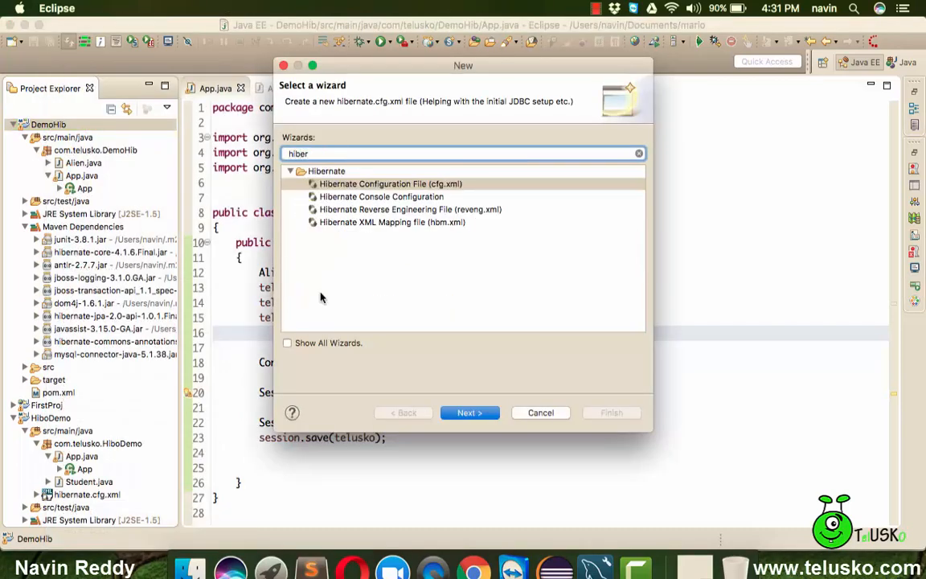
left_click(390, 183)
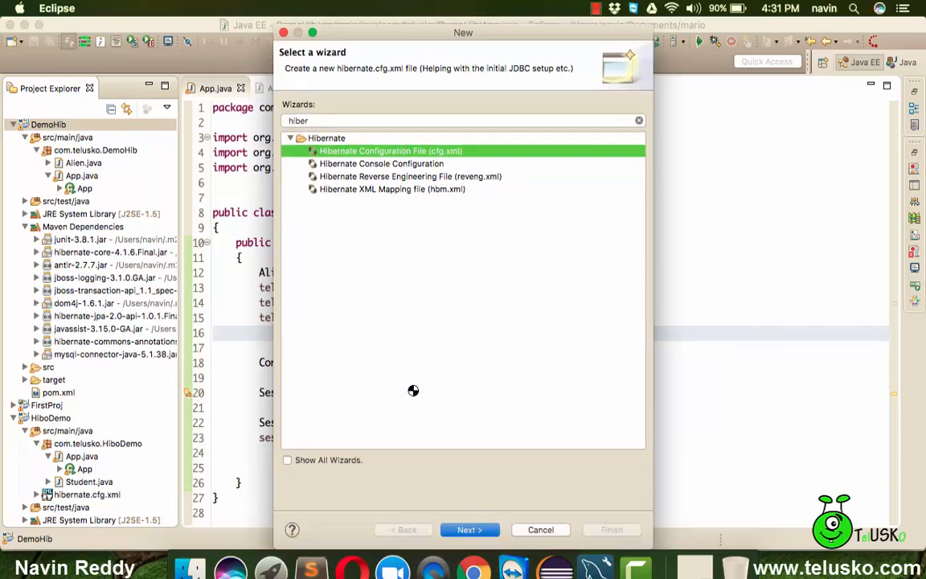
left_click(469, 529)
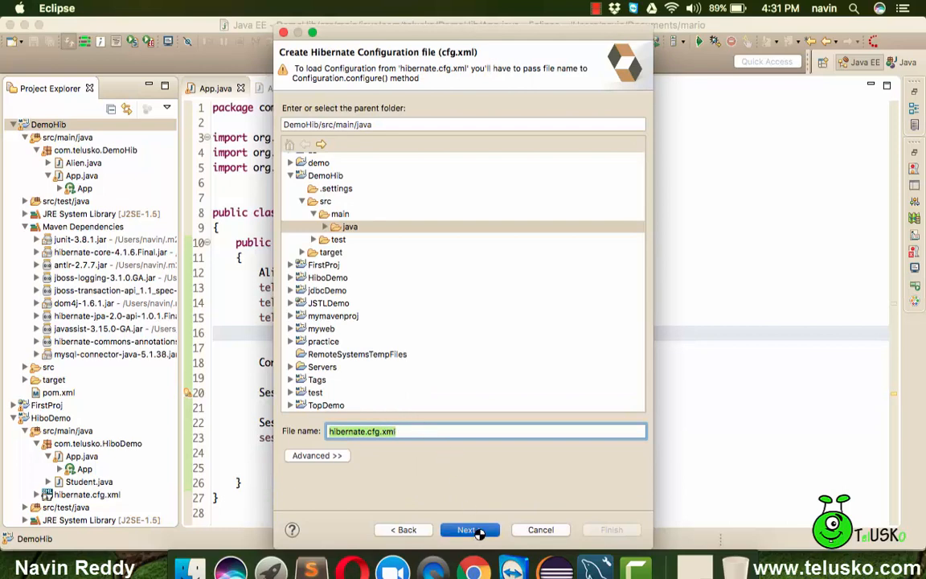
Step: Choose the MySQL dialect and com.mysql.jdbc.Driver as driver class in the connection settings
left_click(469, 529)
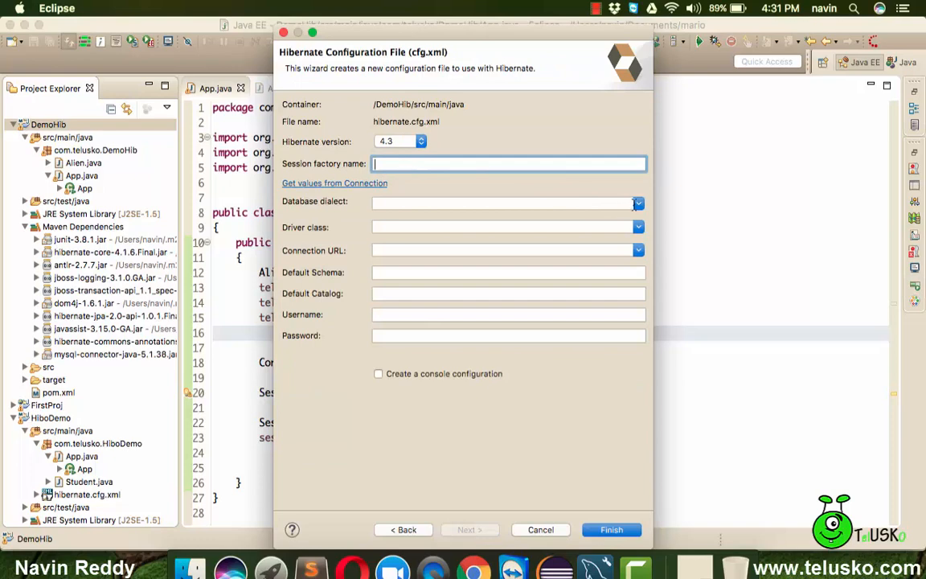
left_click(637, 202)
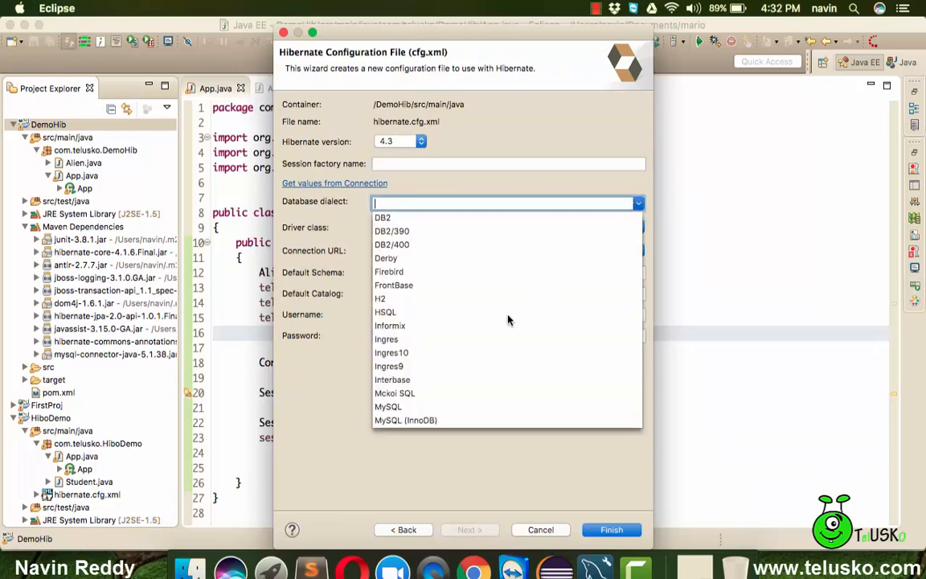
scroll("down", 3)
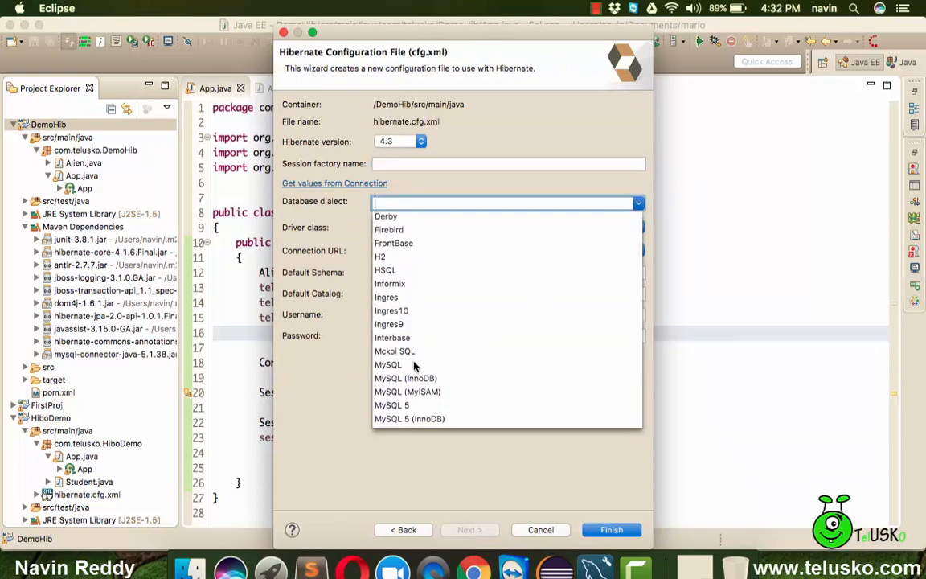
left_click(388, 364)
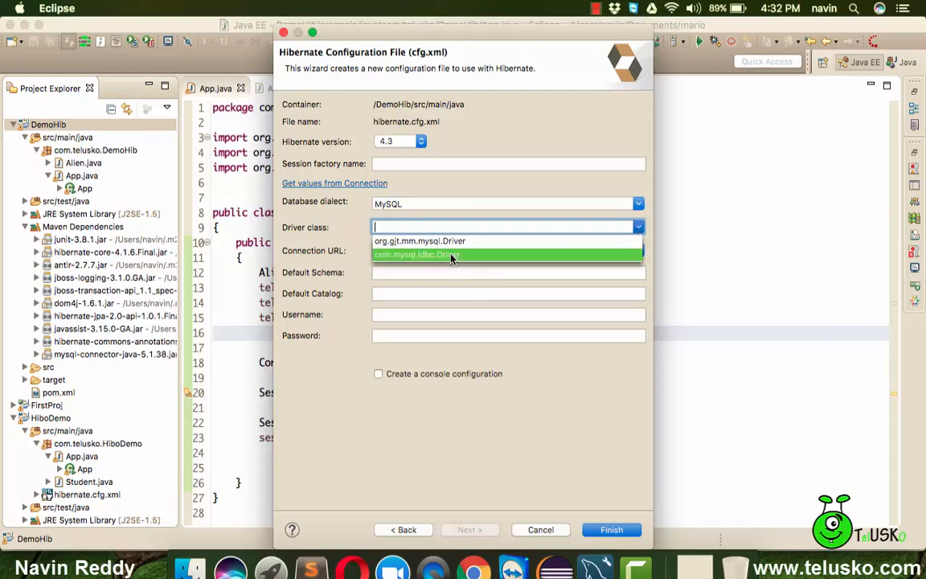
left_click(414, 254)
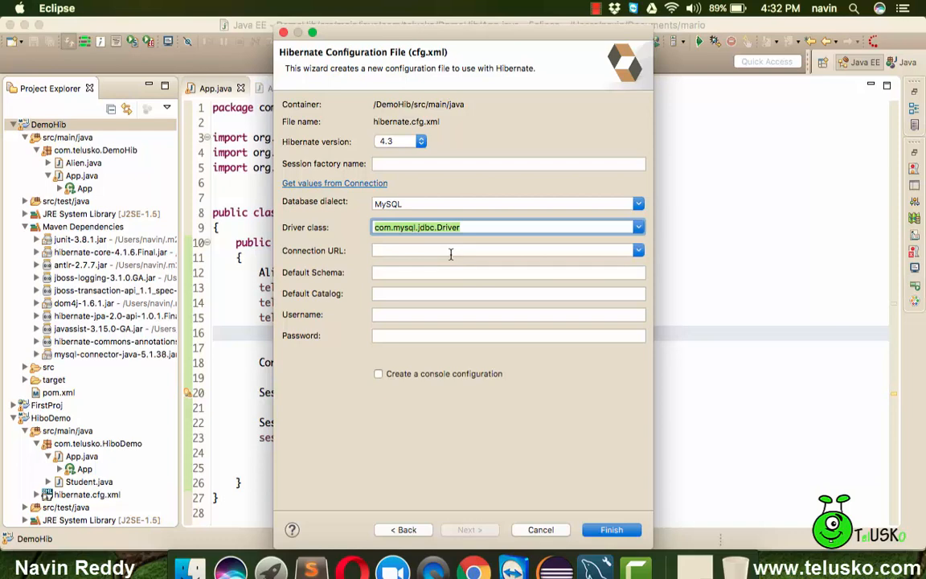
mouse_move(482, 236)
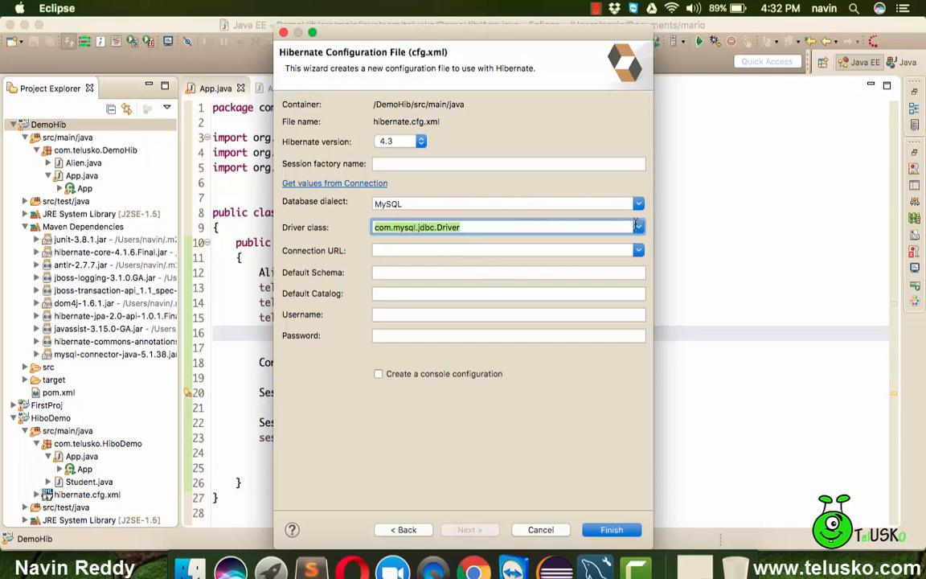
Step: Set the connection URL to jdbc:mysql://localhost:3307/neon and the username to root
left_click(638, 227)
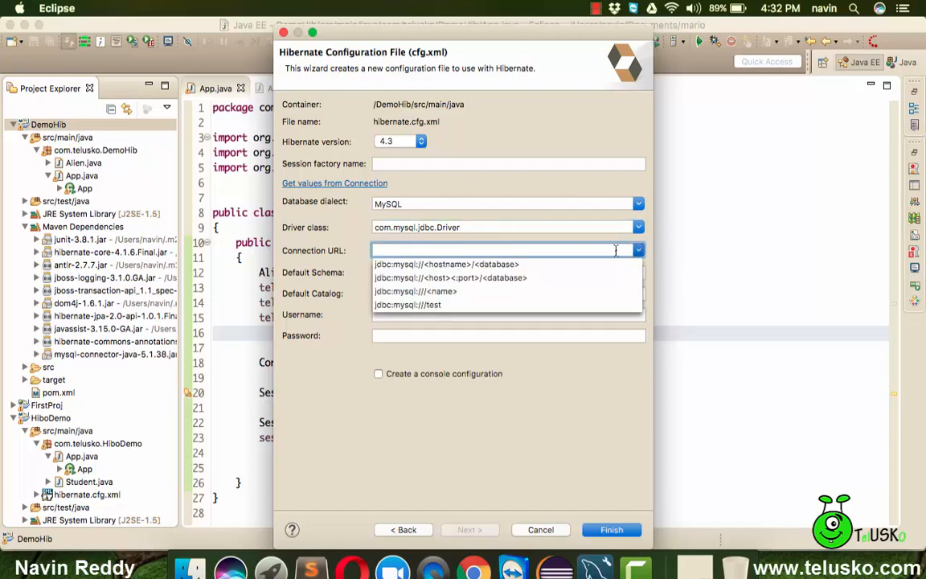
left_click(446, 264)
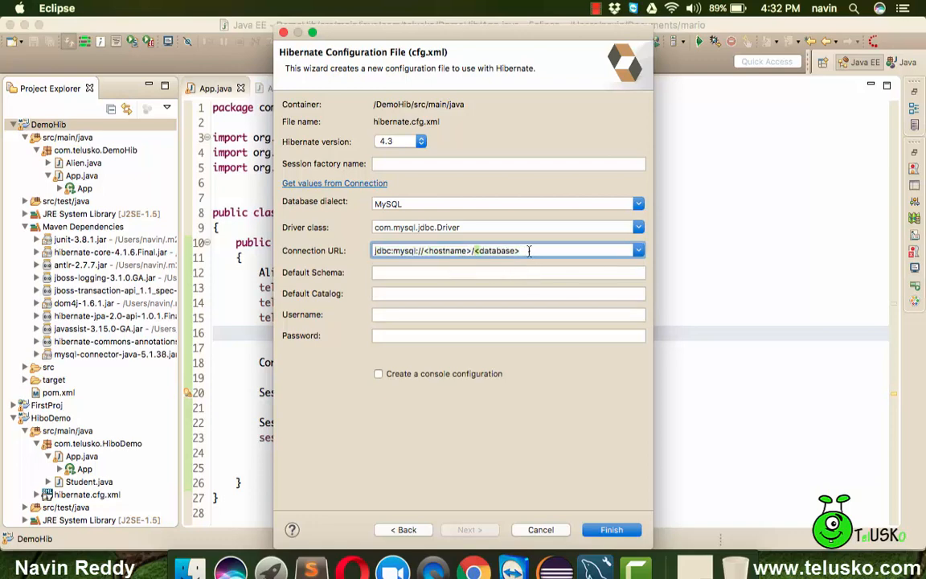
key("Backspace")
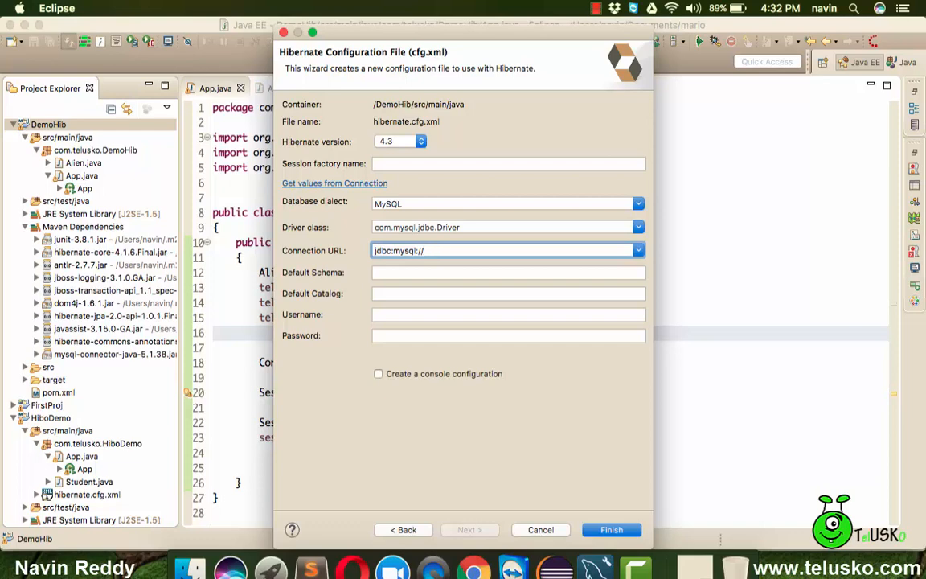
type("localhost")
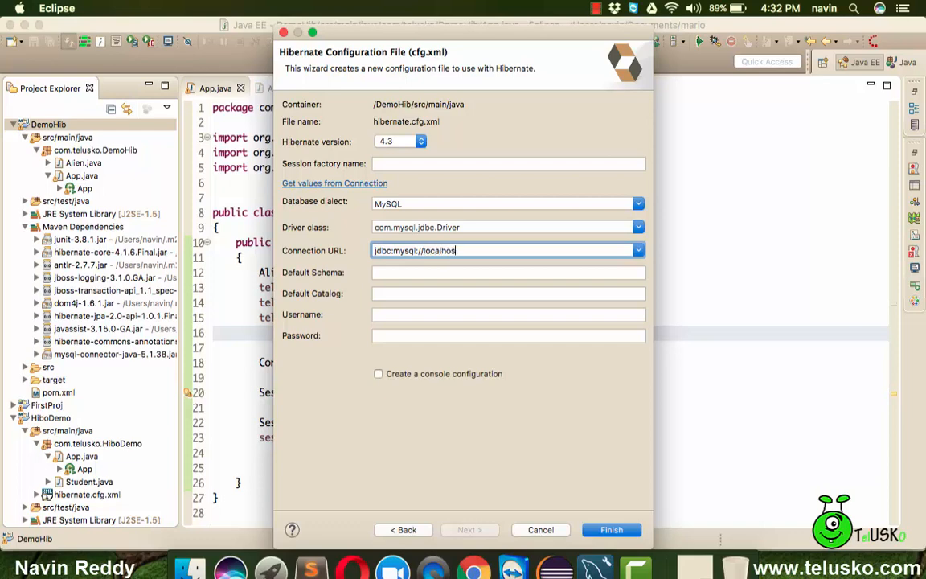
type("3307/")
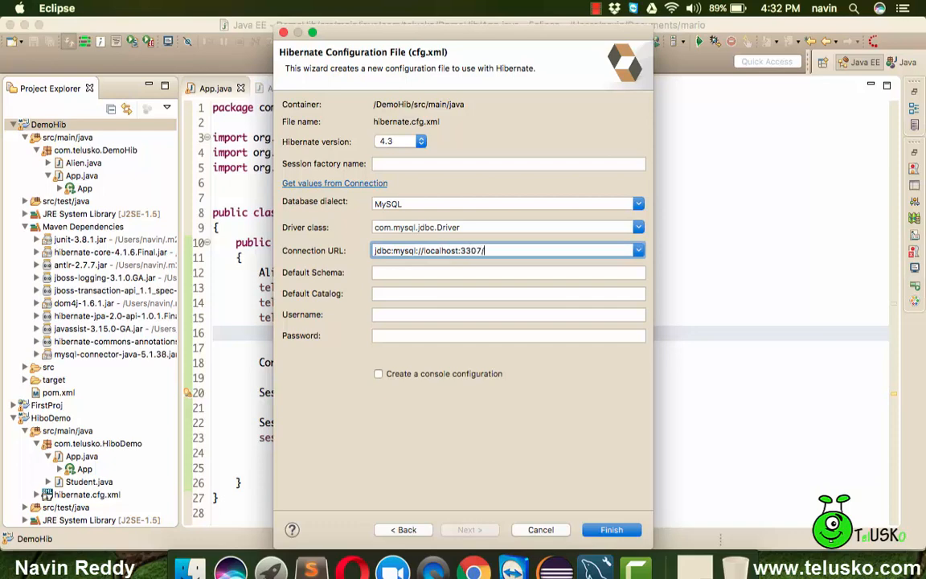
type("neon")
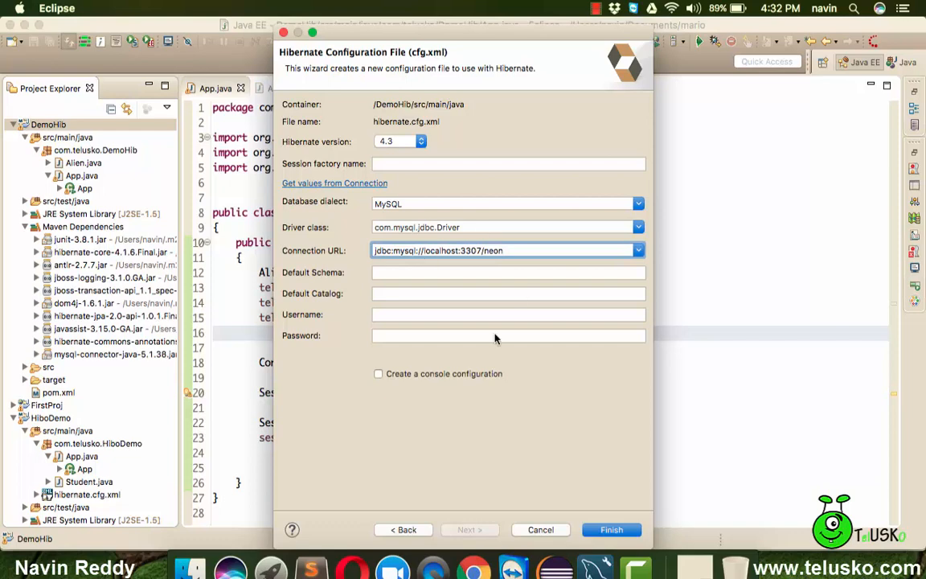
type("root")
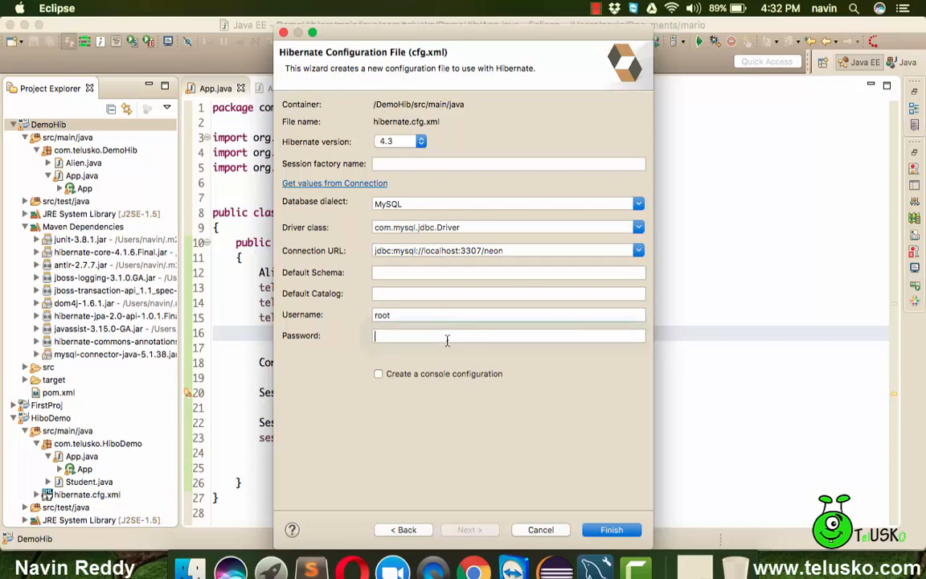
left_click(508, 335)
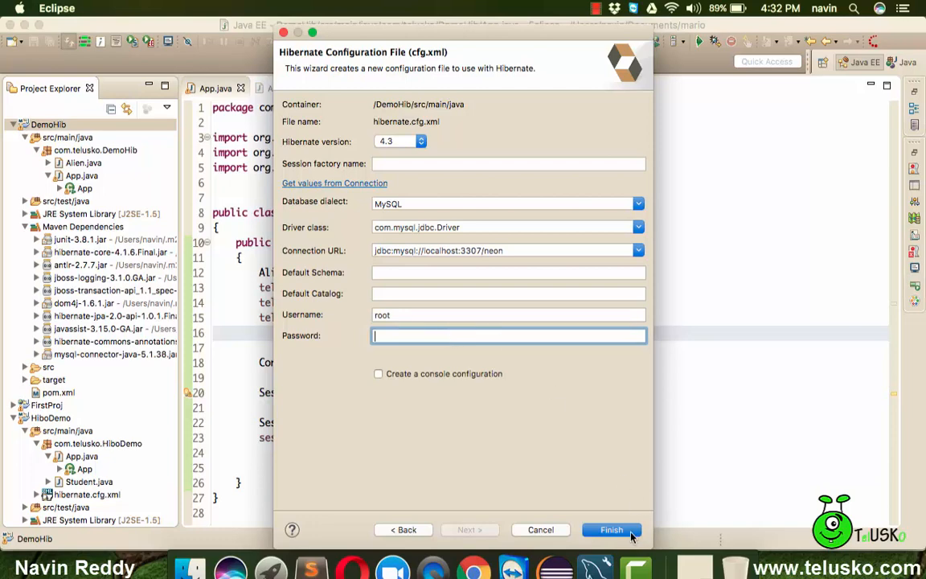
Step: Finish creating hibernate.cfg.xml and view its XML source, editing after the dialect property
left_click(611, 529)
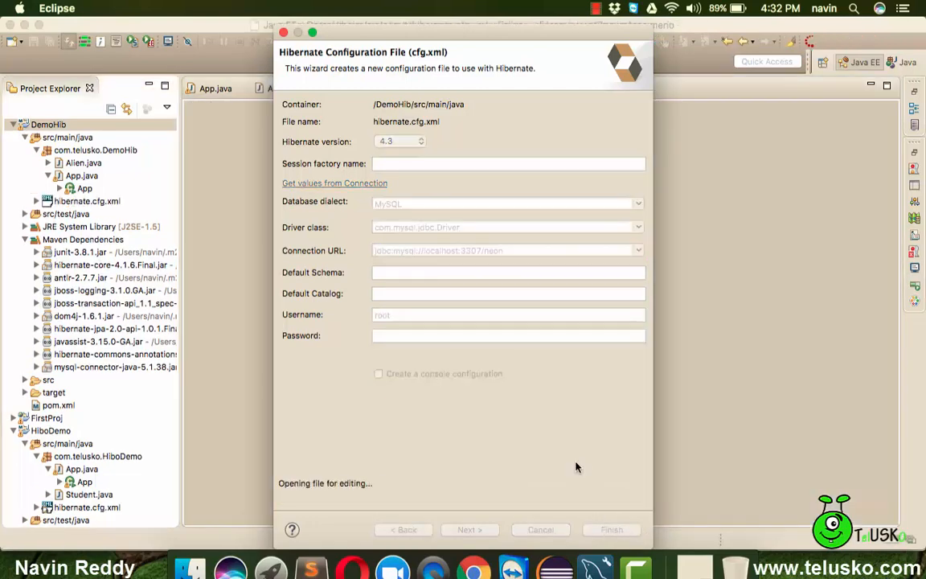
left_click(611, 529)
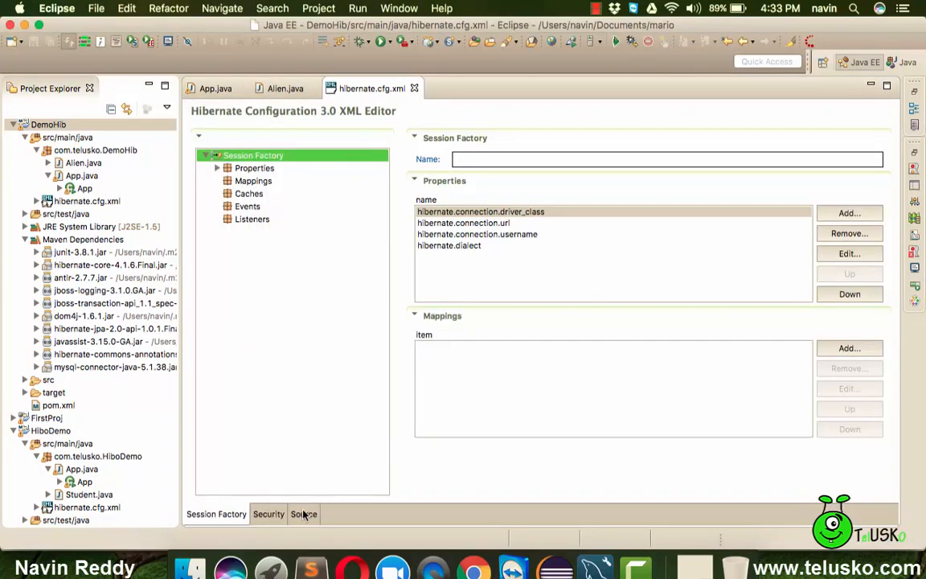
left_click(303, 513)
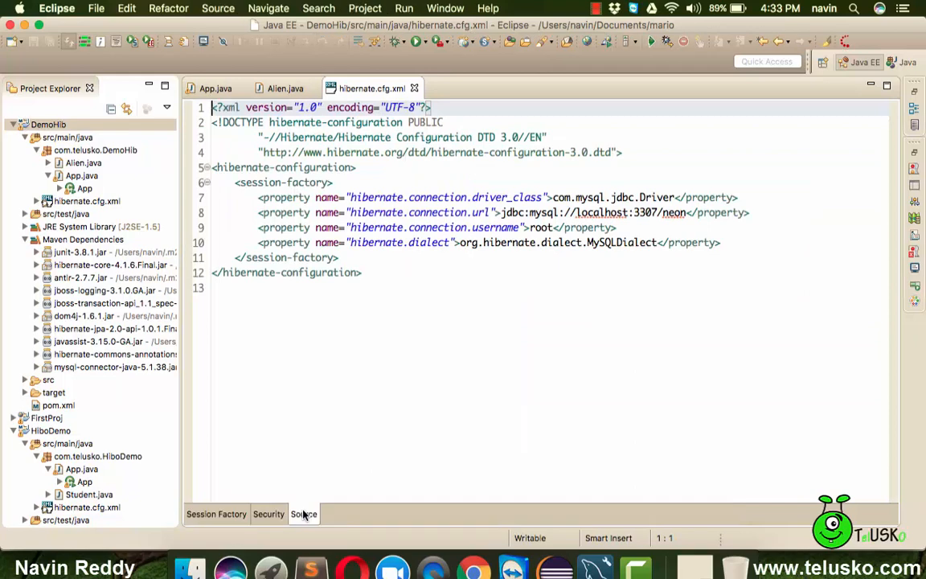
left_click(297, 198)
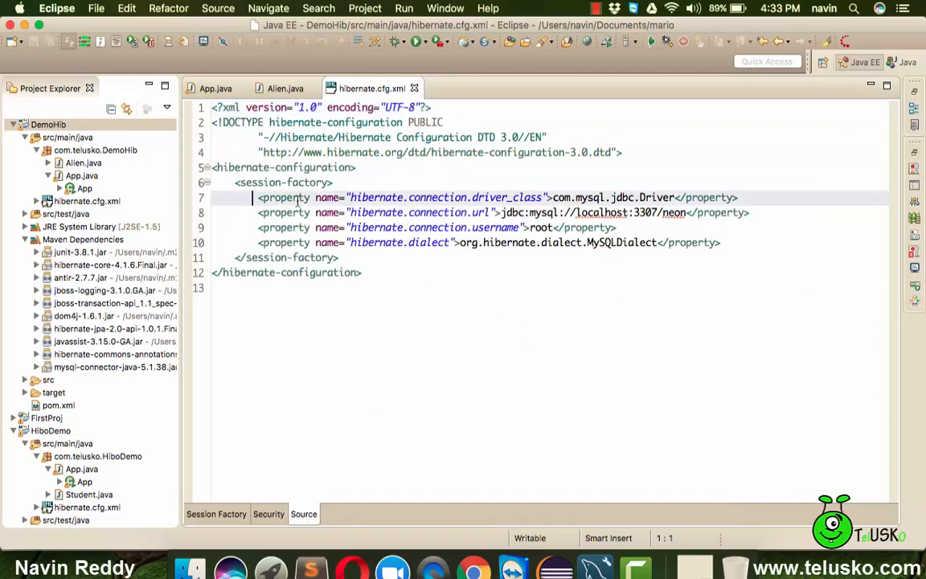
left_click_drag(259, 197, 721, 242)
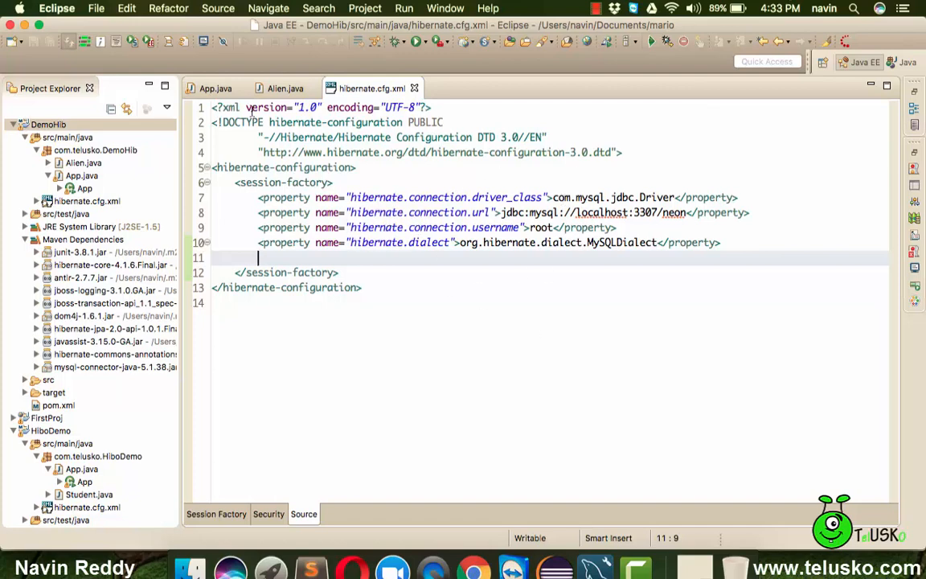
Step: Run App.java and read the 'hibernate.dialect not set' HibernateException in the Console
left_click(215, 88)
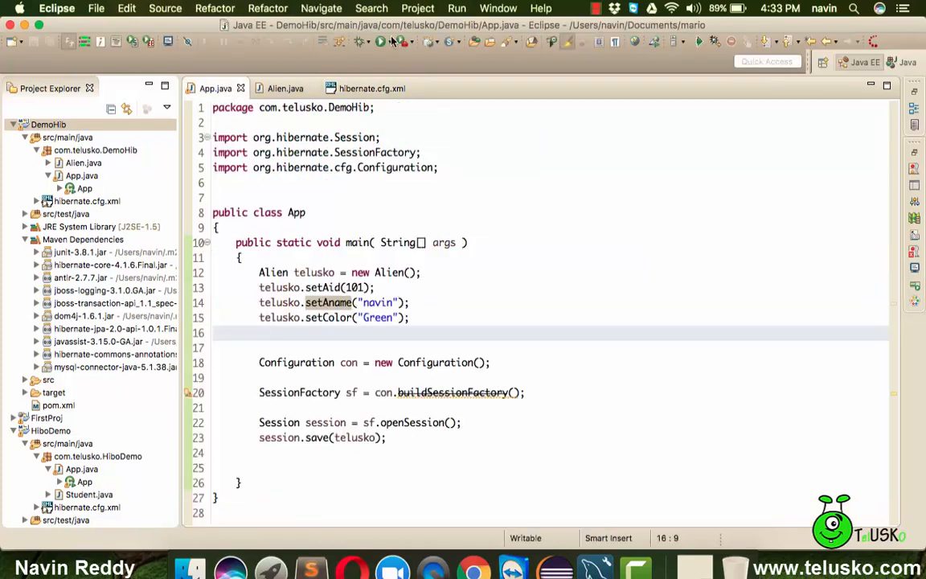
left_click(380, 41)
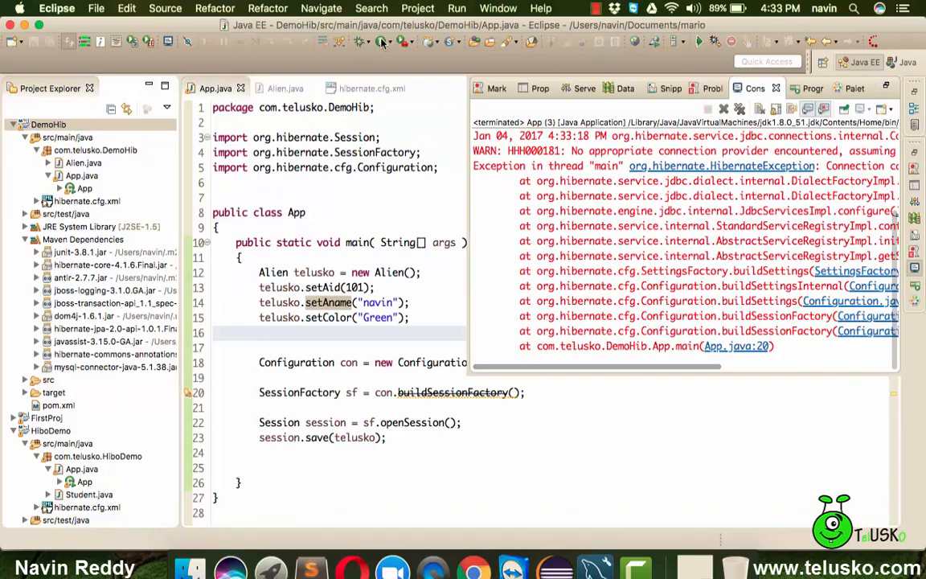
scroll("right", 3)
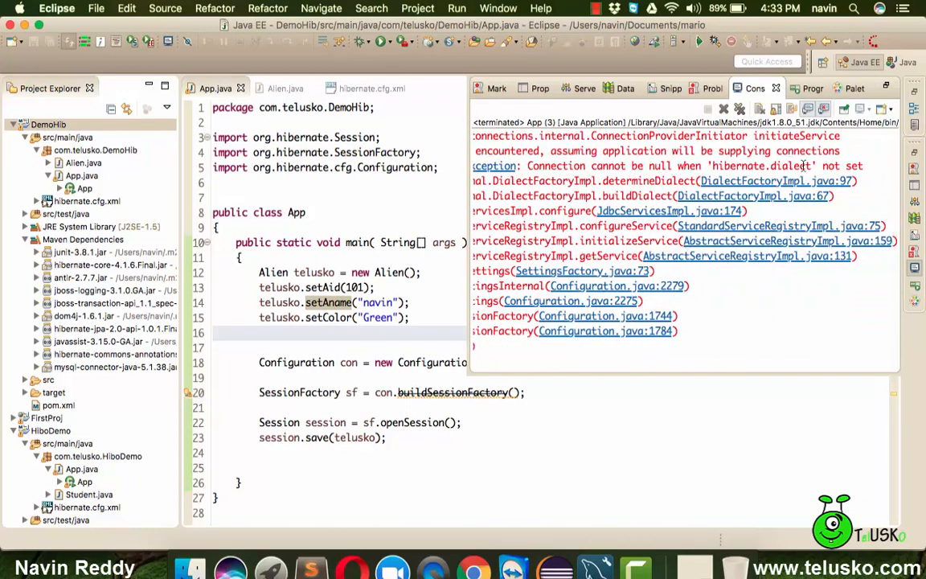
double_click(764, 166)
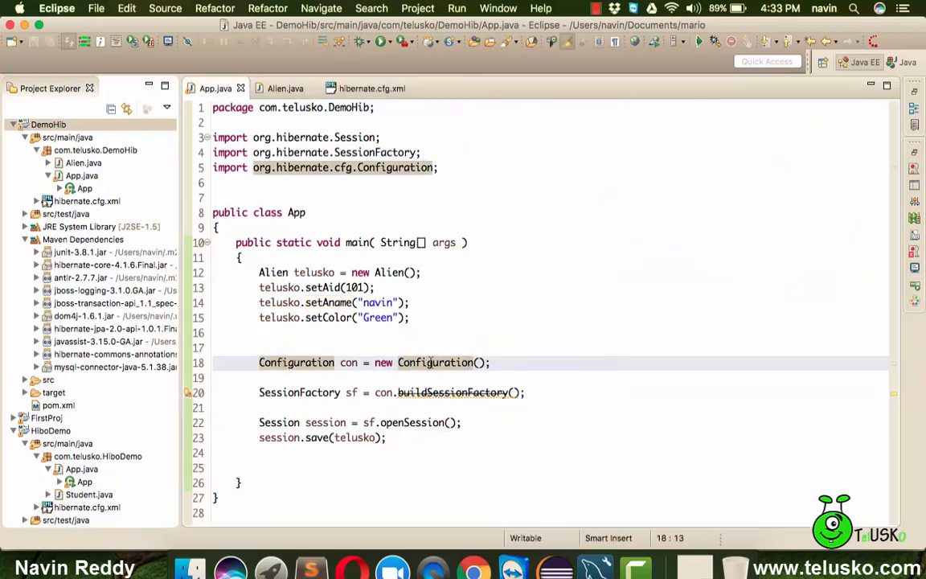
Step: Append .configure() to new Configuration() in App.java, checking hibernate.cfg.xml alongside
left_click(371, 87)
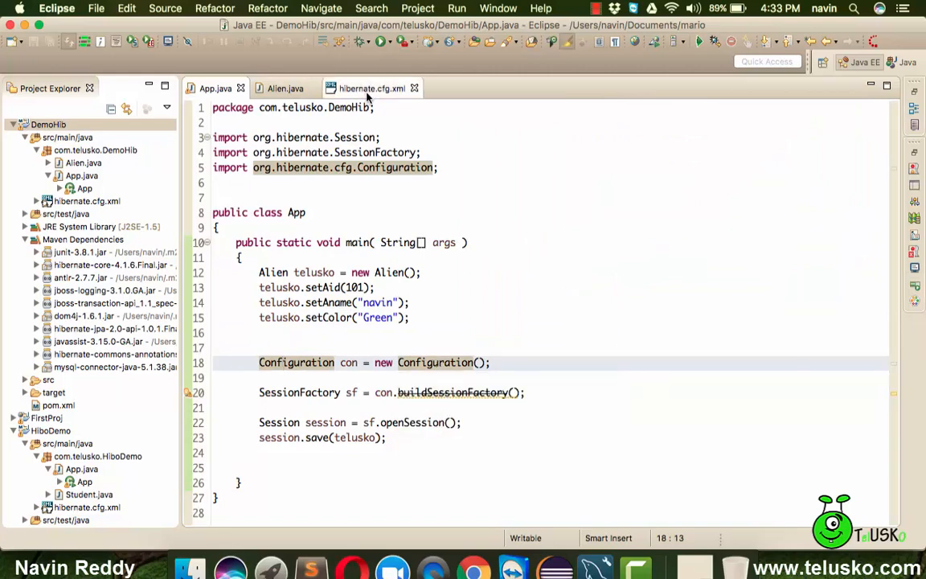
left_click(372, 88)
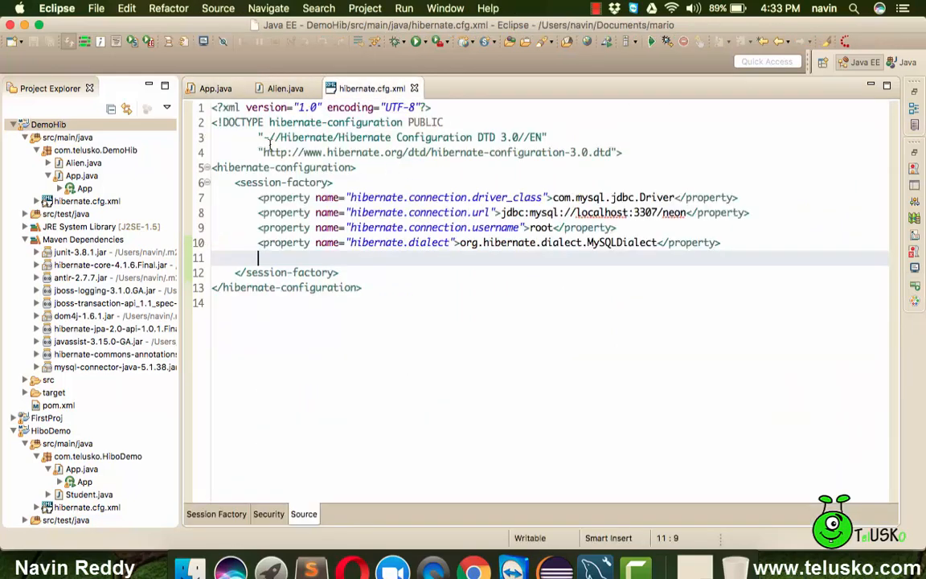
left_click(214, 89)
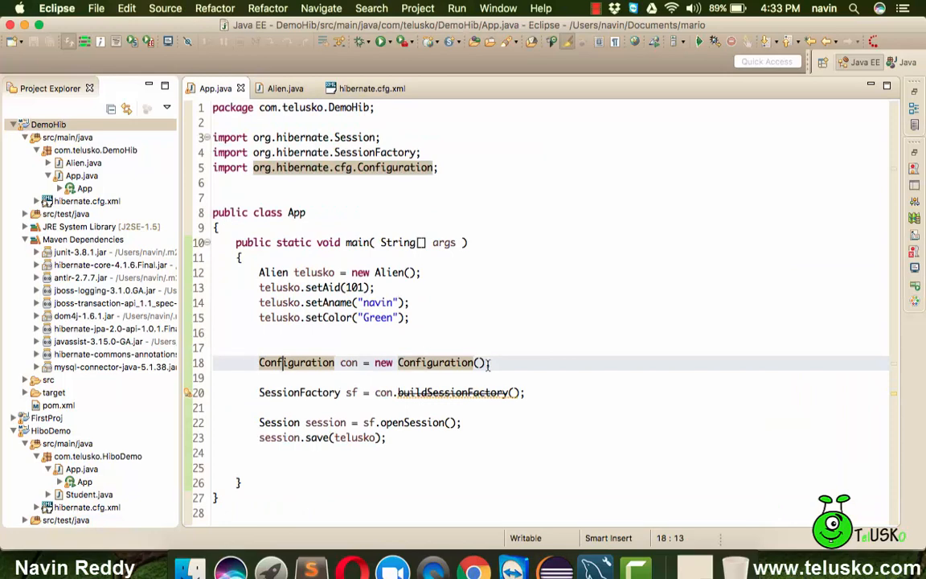
type(".configure(")
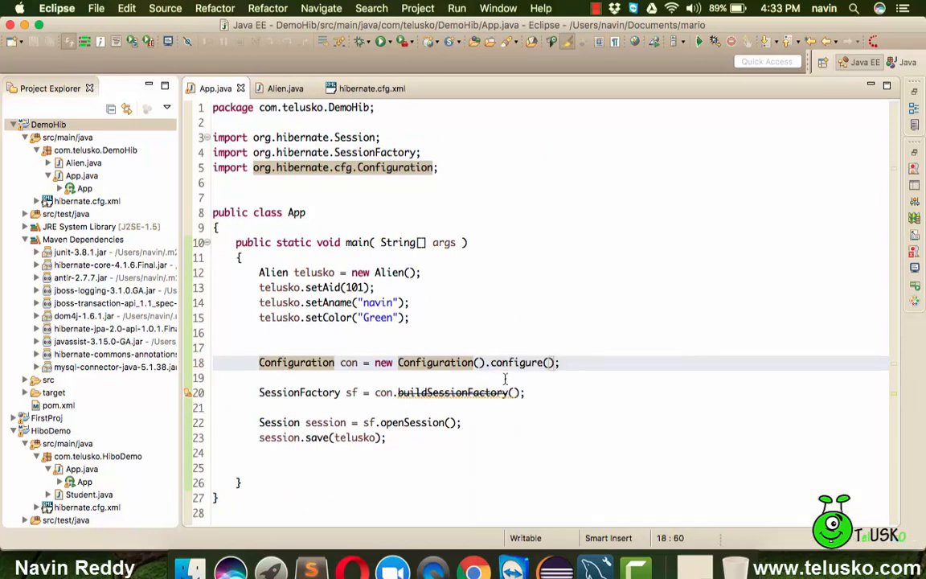
left_click(371, 89)
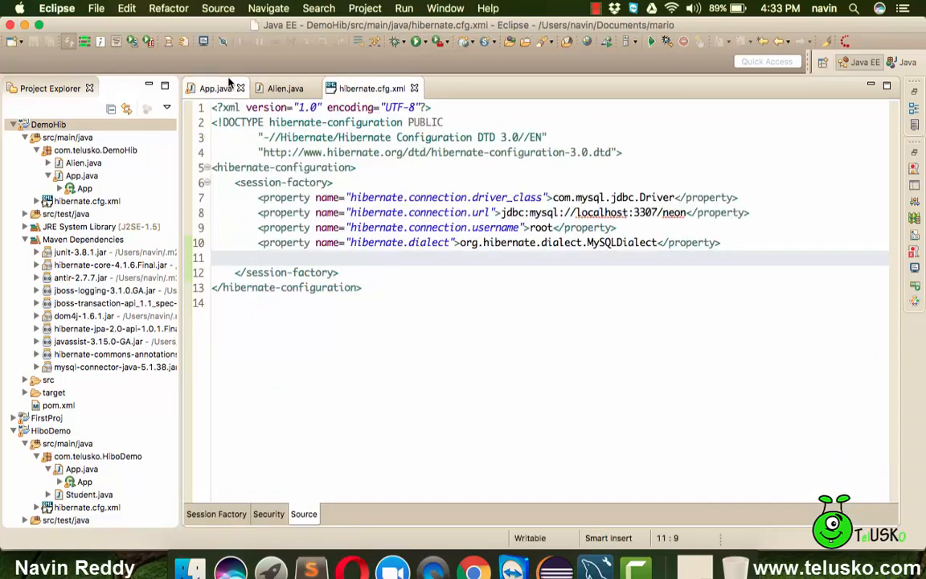
left_click(215, 88)
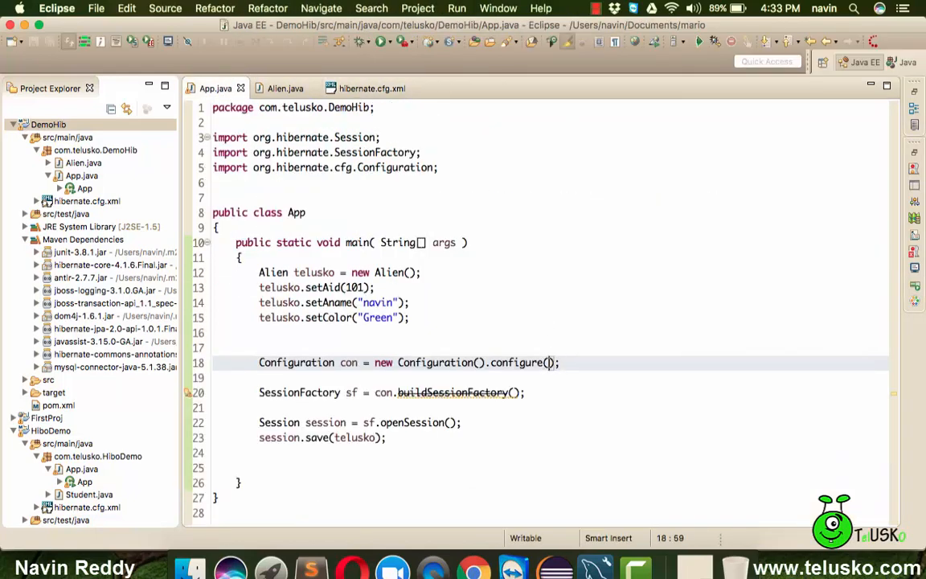
Step: Try a "hibernate" file-name argument in configure(), remove it again, and save App.java
type("\"\"")
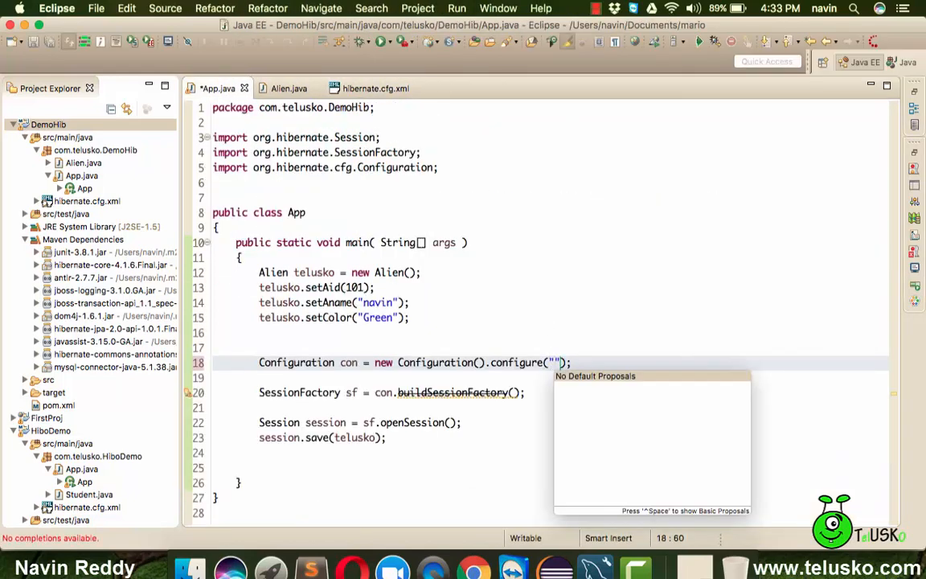
type("hibern")
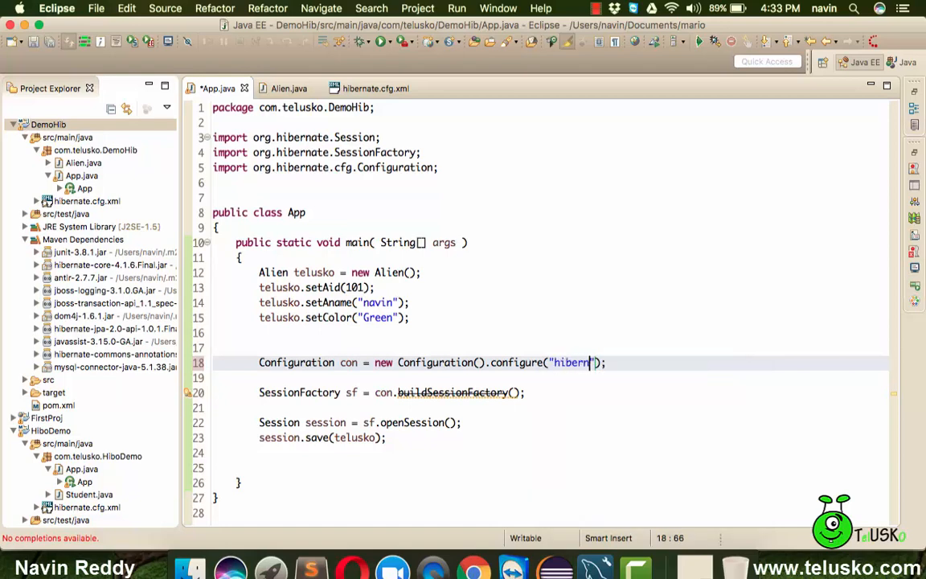
type("ate")
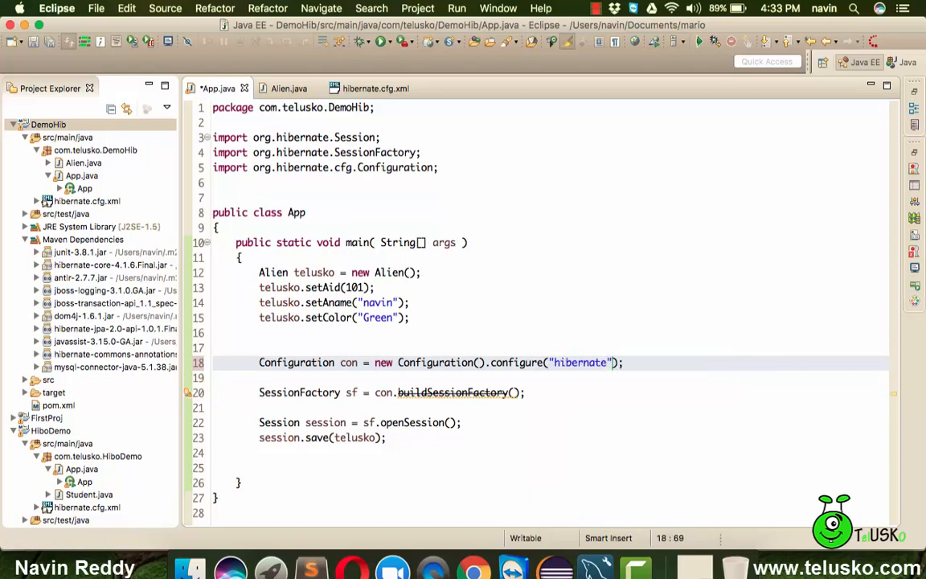
key("Backspace")
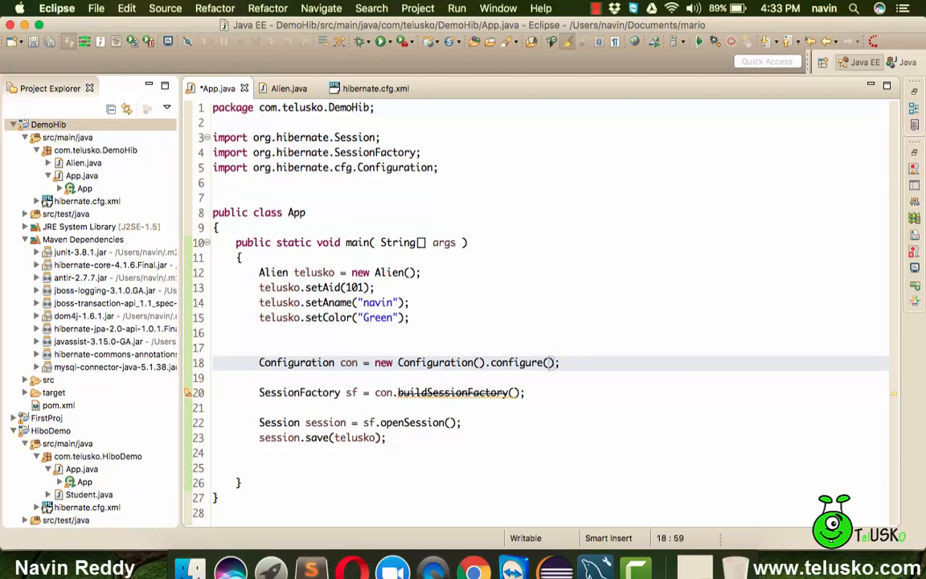
key("cmd+s")
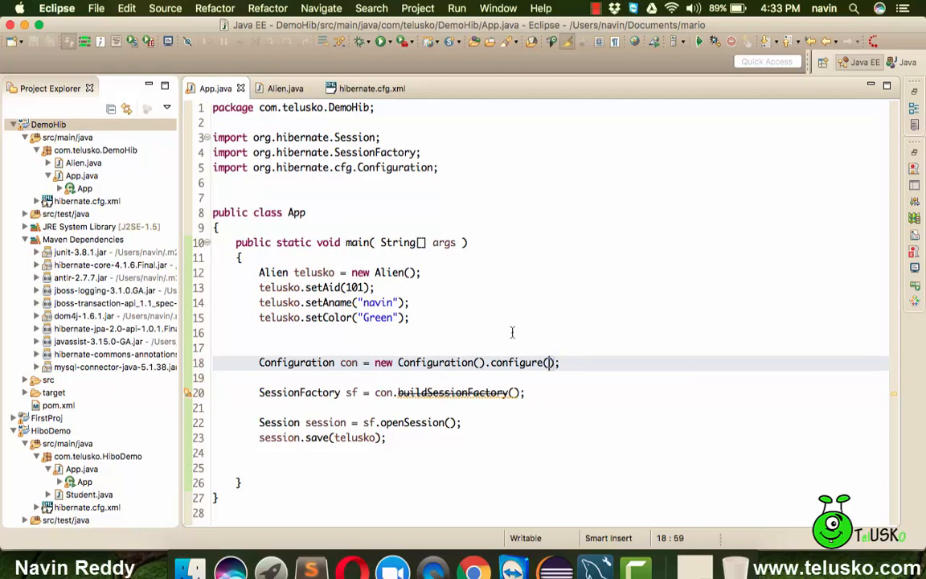
left_click(371, 89)
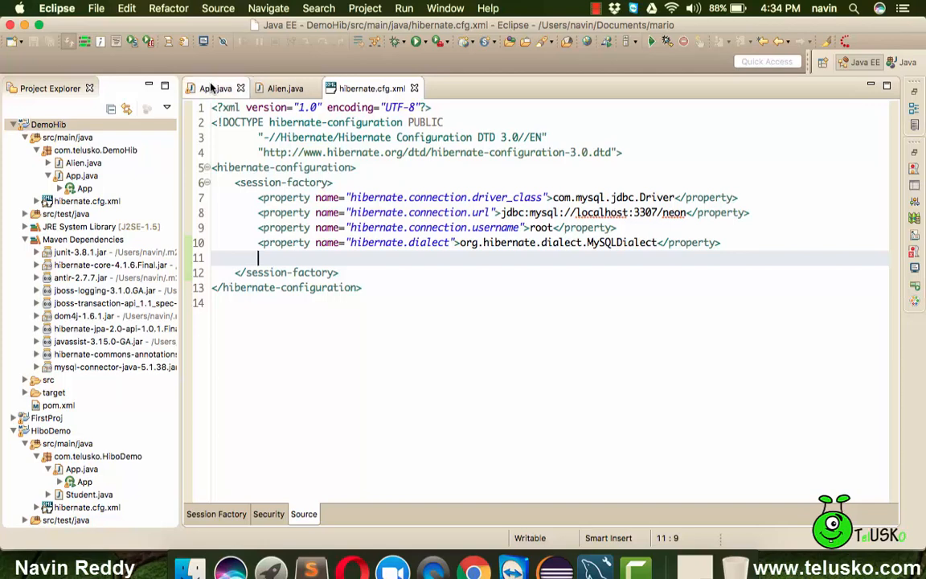
Step: Run App.java again and read the Unknown entity: com.telusko.DemoHib.Alien exception
left_click(215, 89)
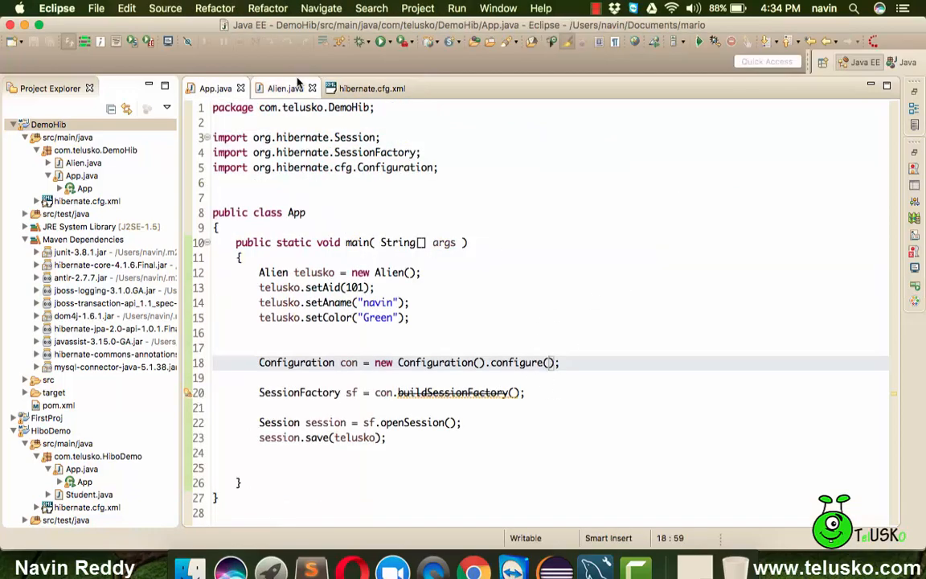
left_click(380, 41)
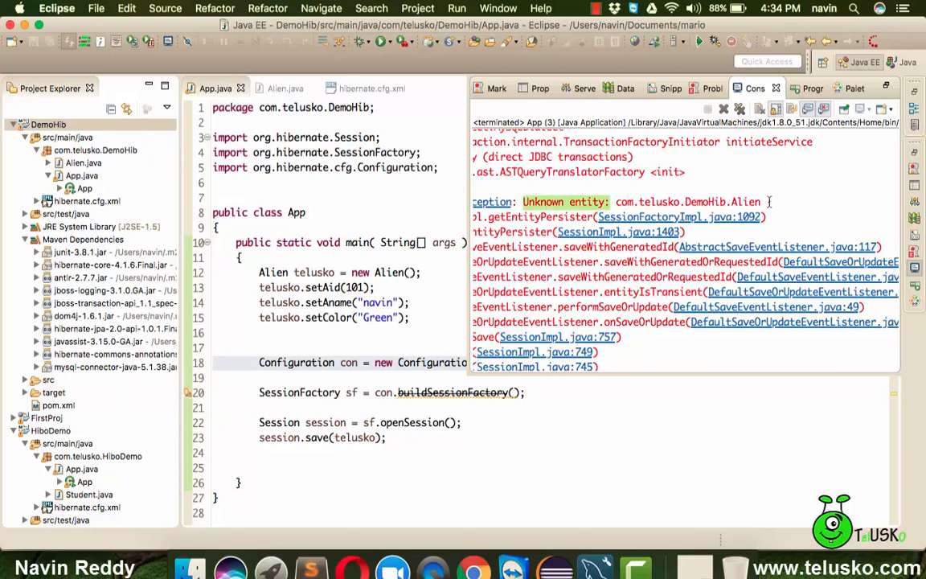
double_click(745, 202)
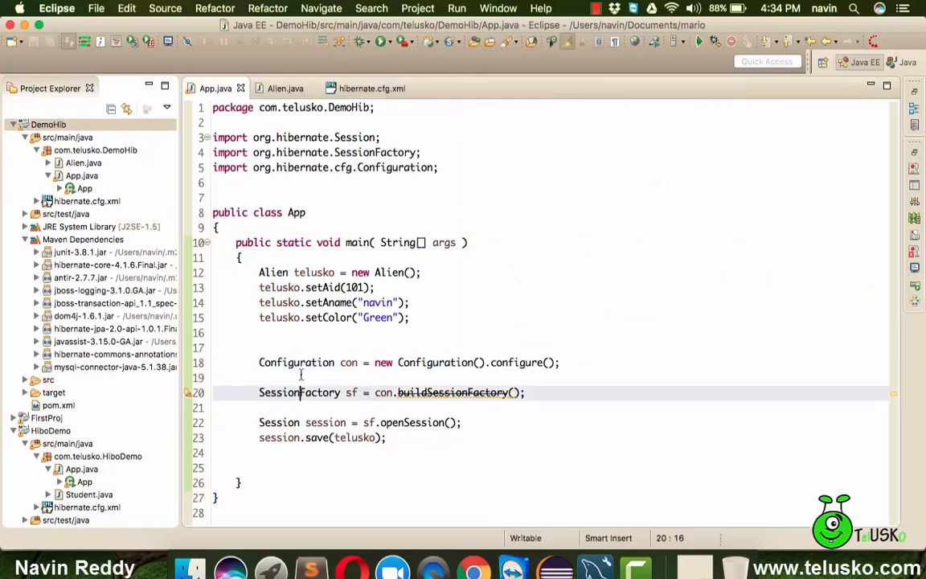
Step: Check the telusko object saved in App.java and select the Alien class name in Alien.java
left_click(285, 89)
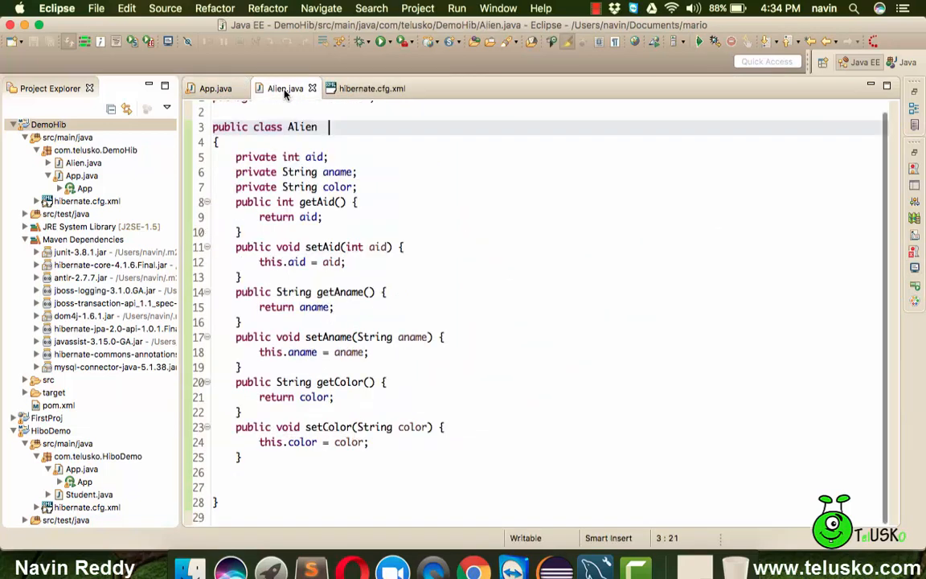
left_click(215, 89)
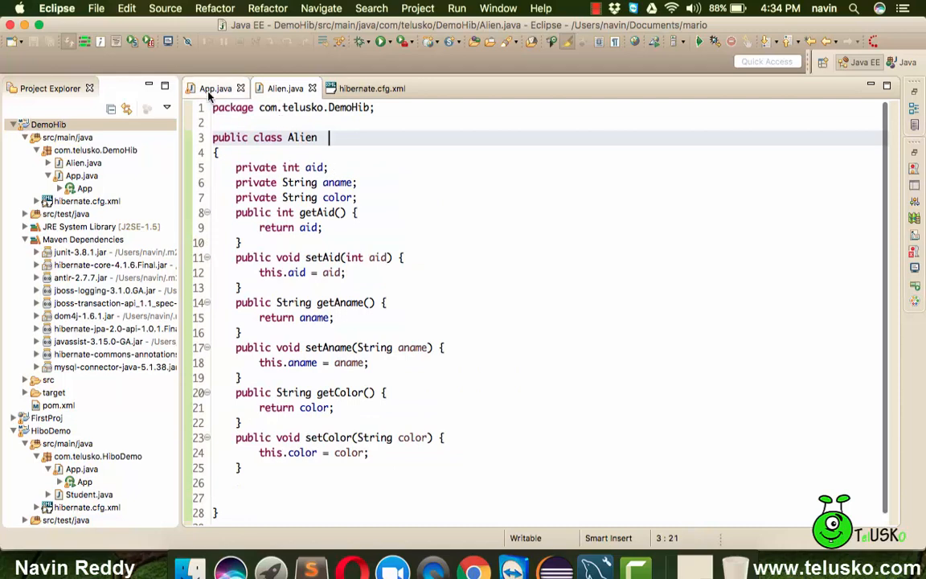
left_click(215, 89)
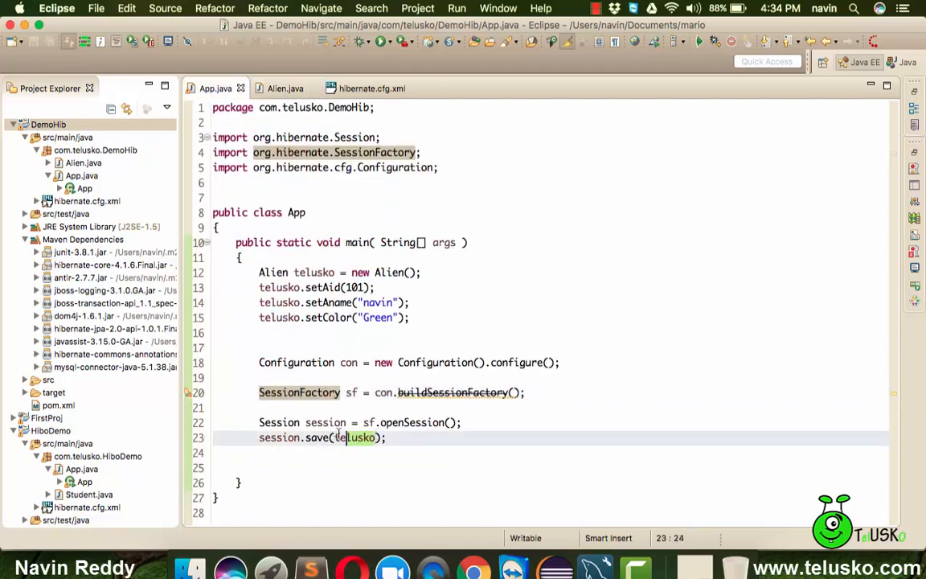
double_click(354, 437)
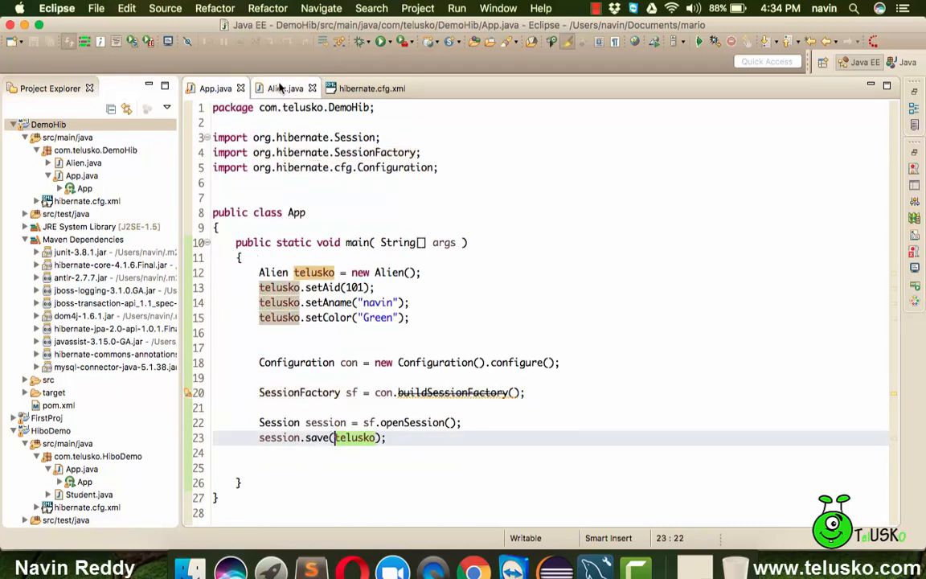
left_click(284, 89)
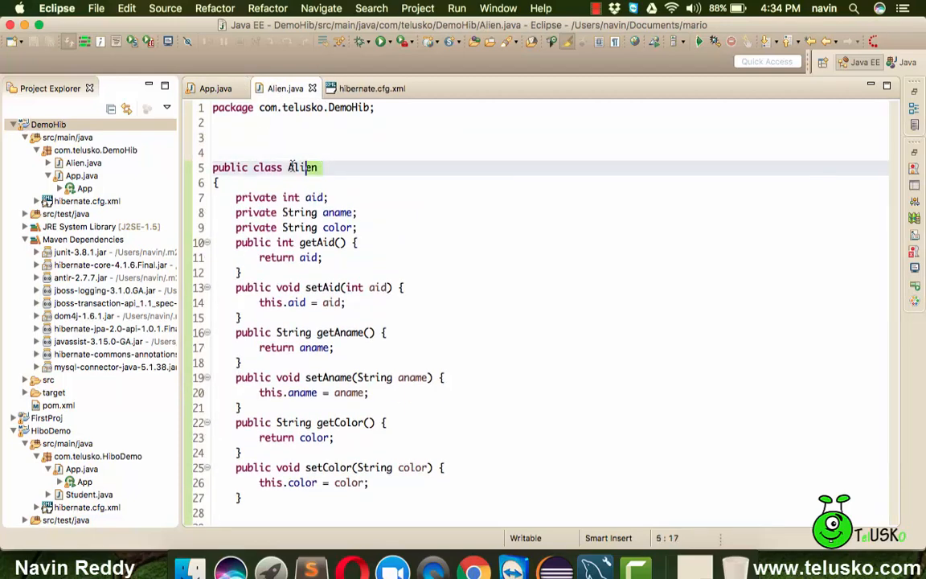
double_click(301, 167)
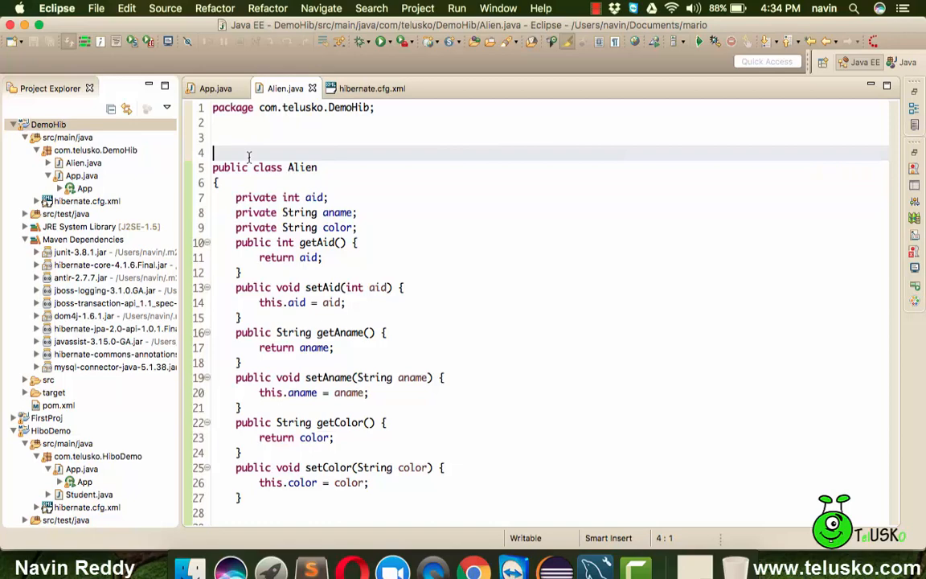
type("@E")
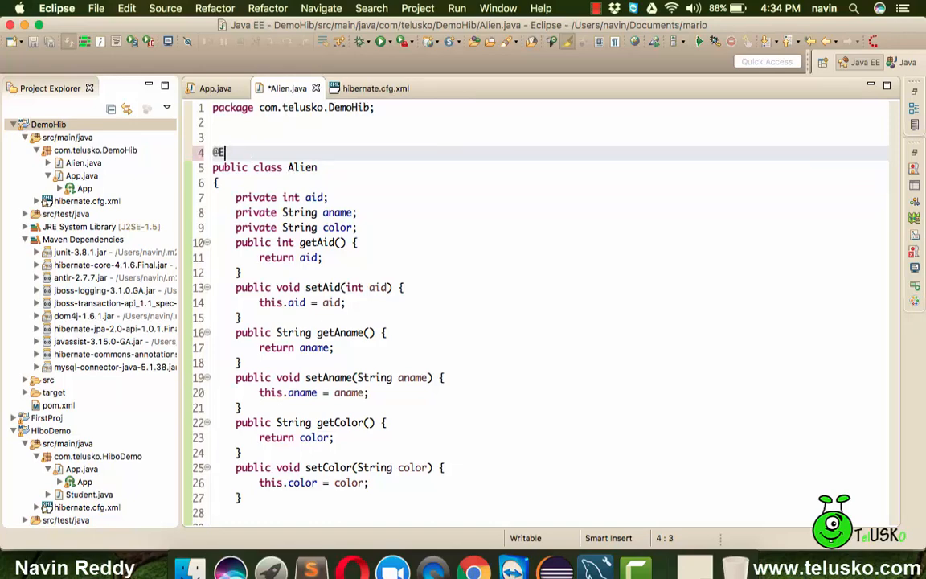
type("ntity")
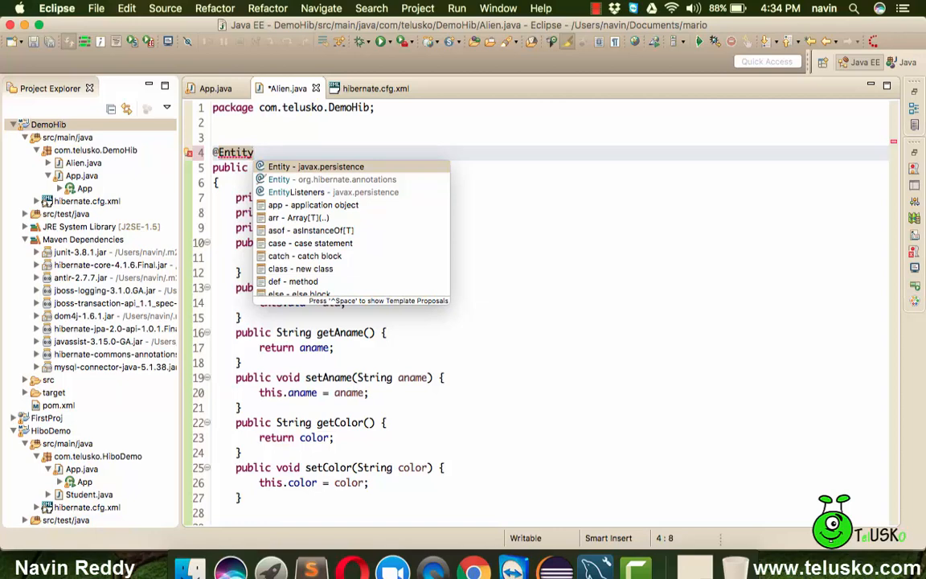
left_click(316, 166)
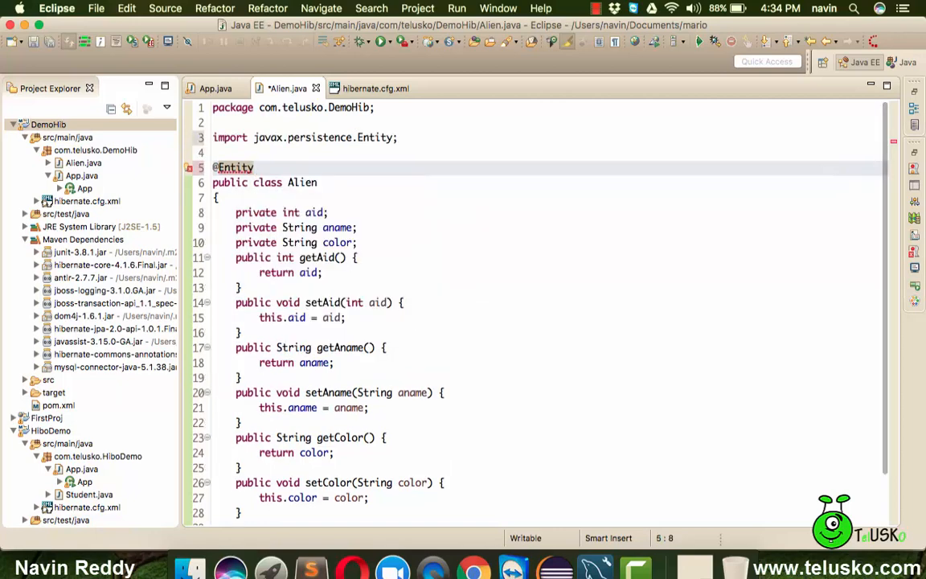
key("cmd+s")
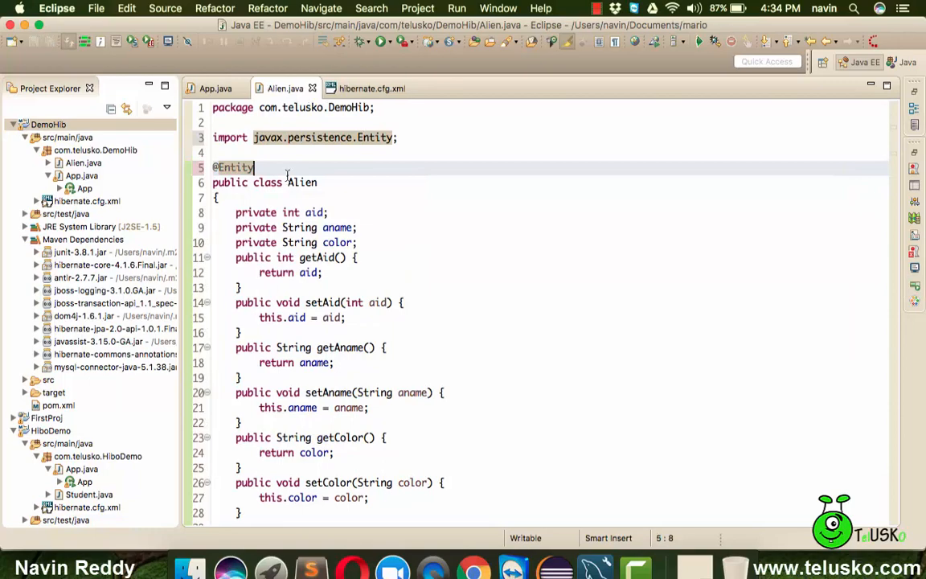
Step: Run App.java again, recheck the annotated Alien class, and return to App.java
left_click(214, 89)
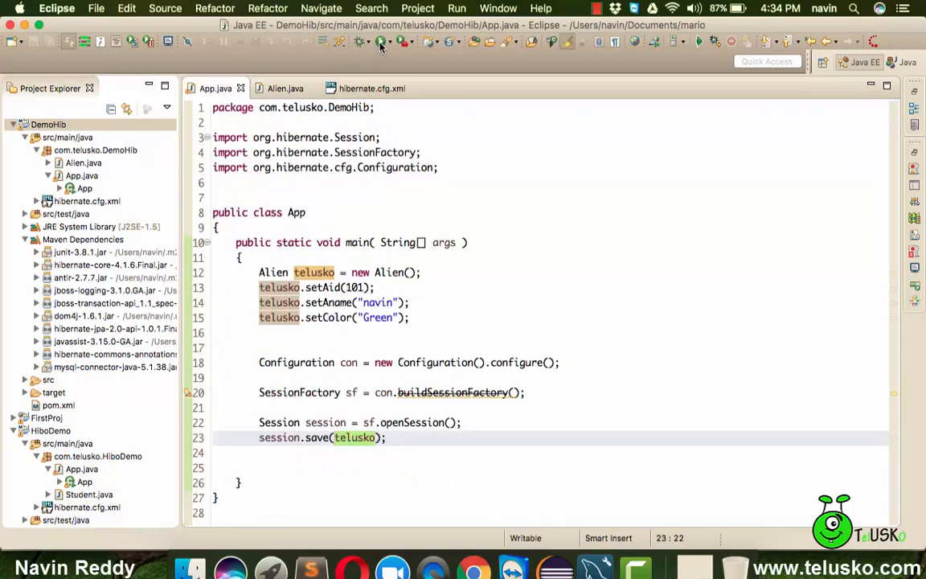
left_click(380, 41)
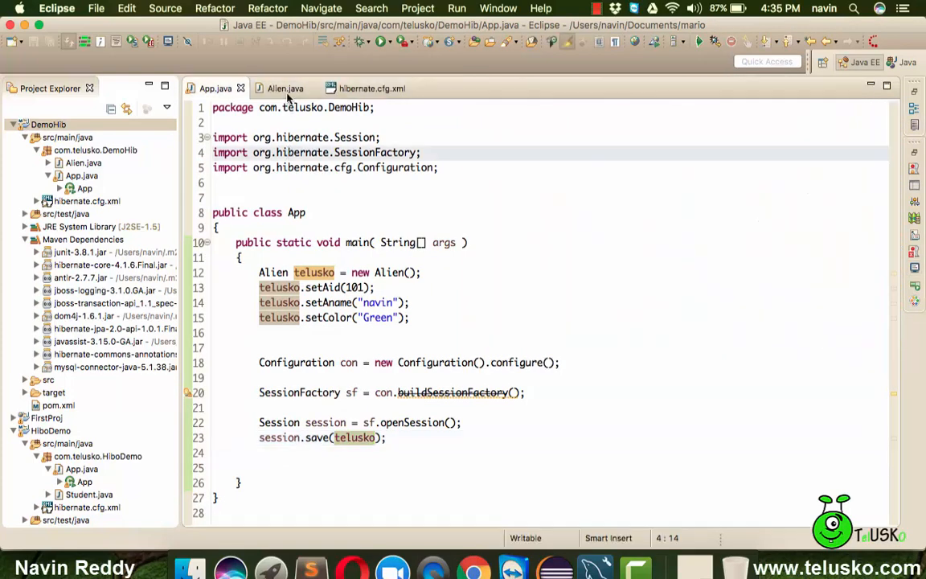
left_click(286, 88)
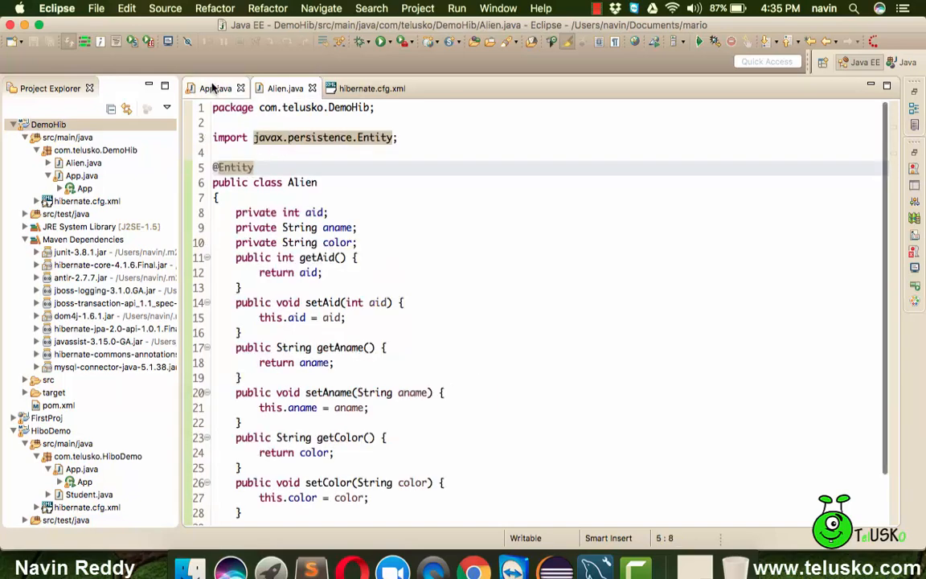
left_click(214, 87)
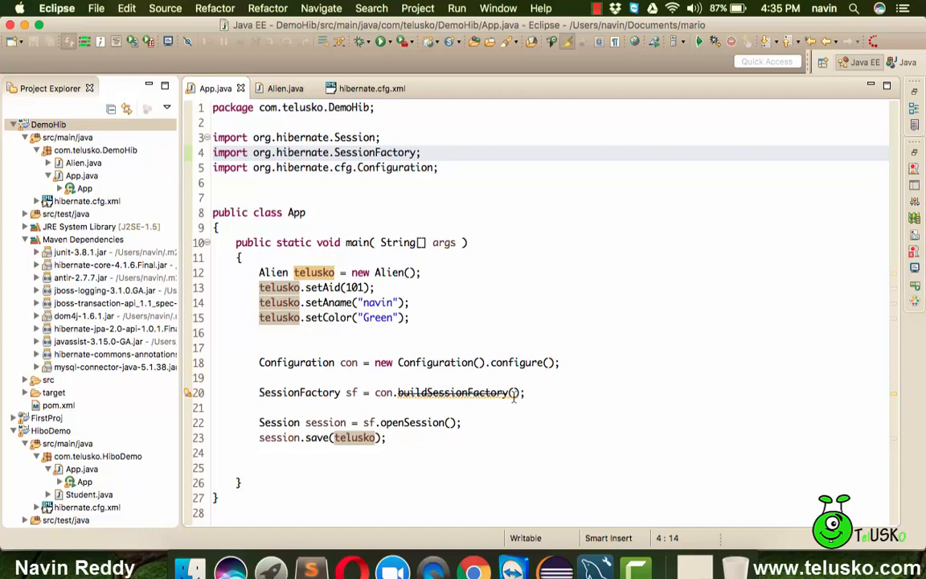
Step: Chain addAnnotatedClass(Alien.class) onto the Configuration and run, getting 'No identifier specified for entity'
left_click(553, 362)
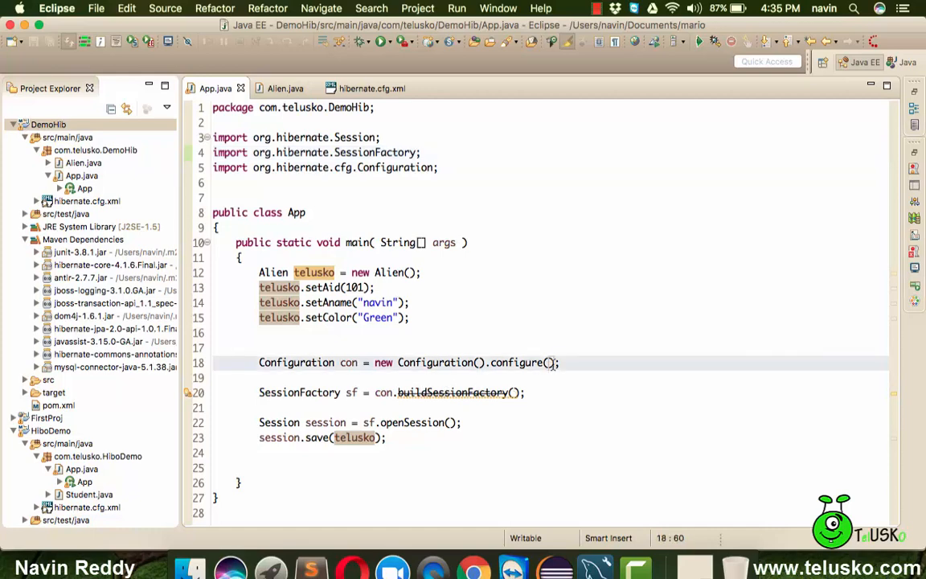
type(".addAnnotatedClass(Alien.")
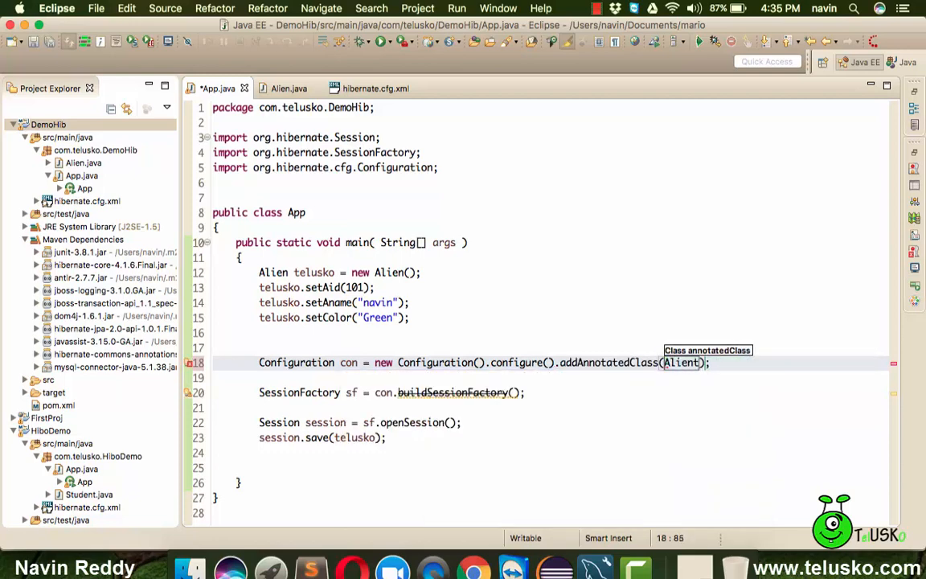
type(".class")
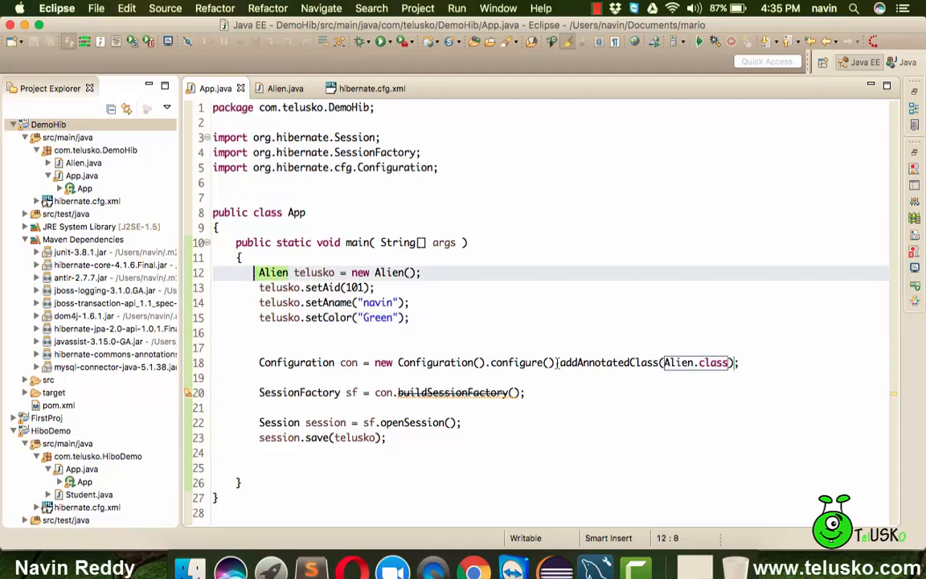
left_click(679, 363)
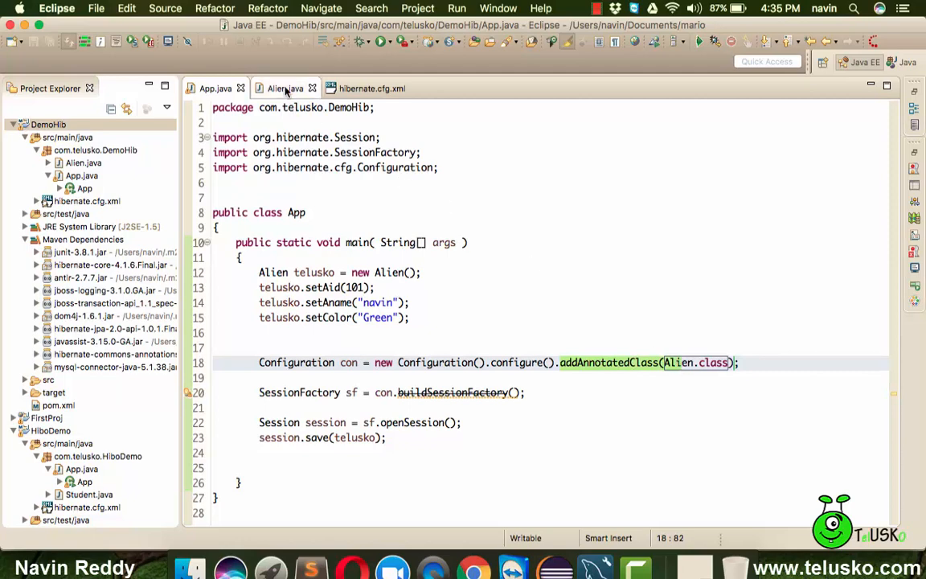
left_click(381, 41)
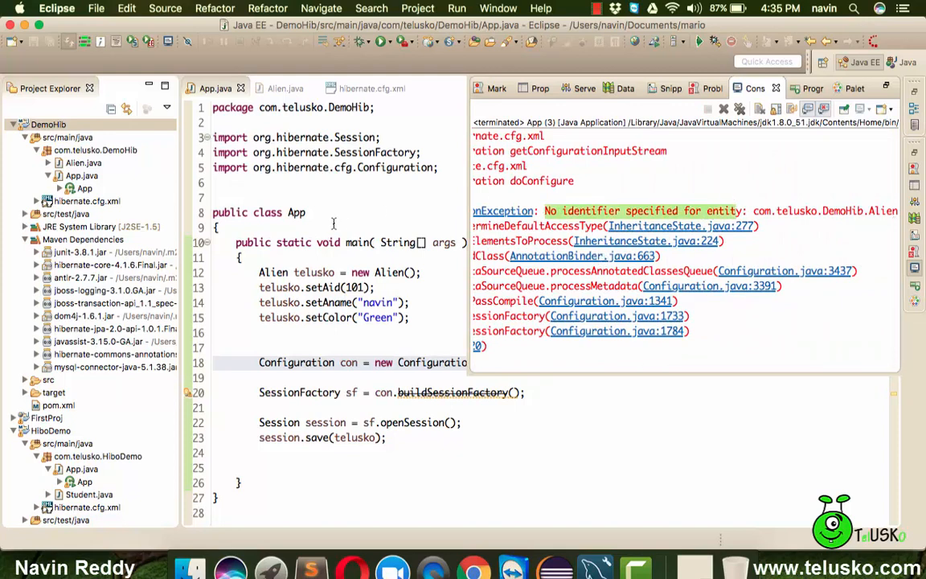
left_click(285, 88)
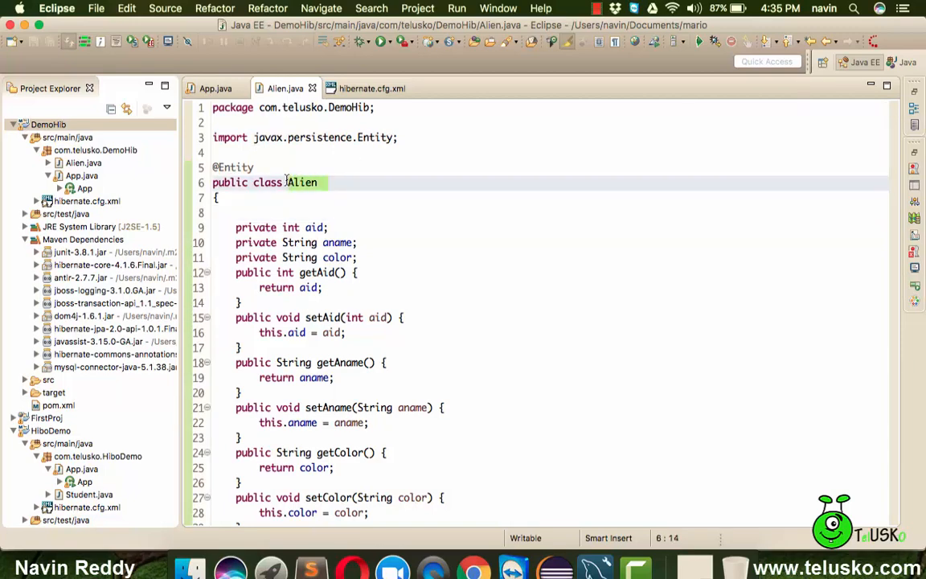
left_click_drag(235, 227, 358, 257)
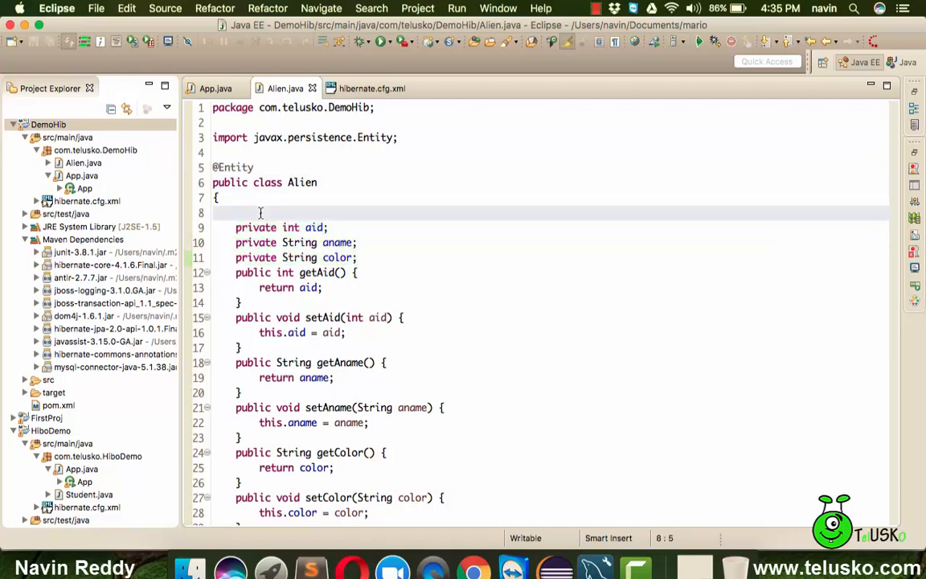
left_click(237, 212)
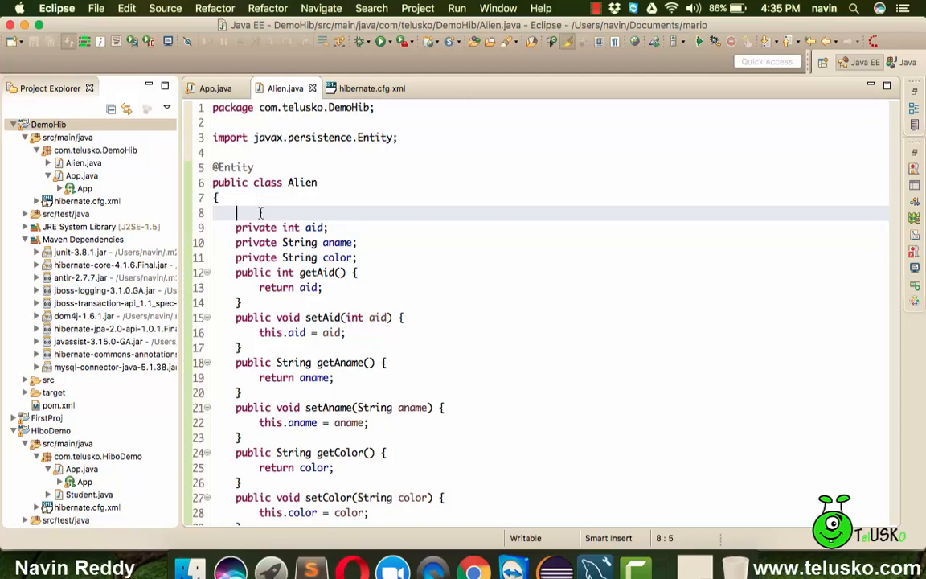
type("@")
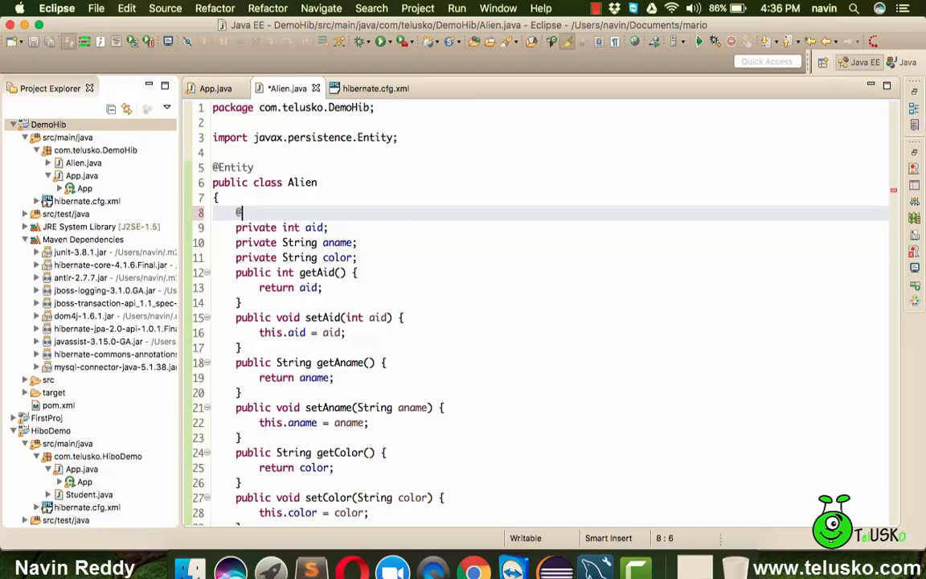
type("Id")
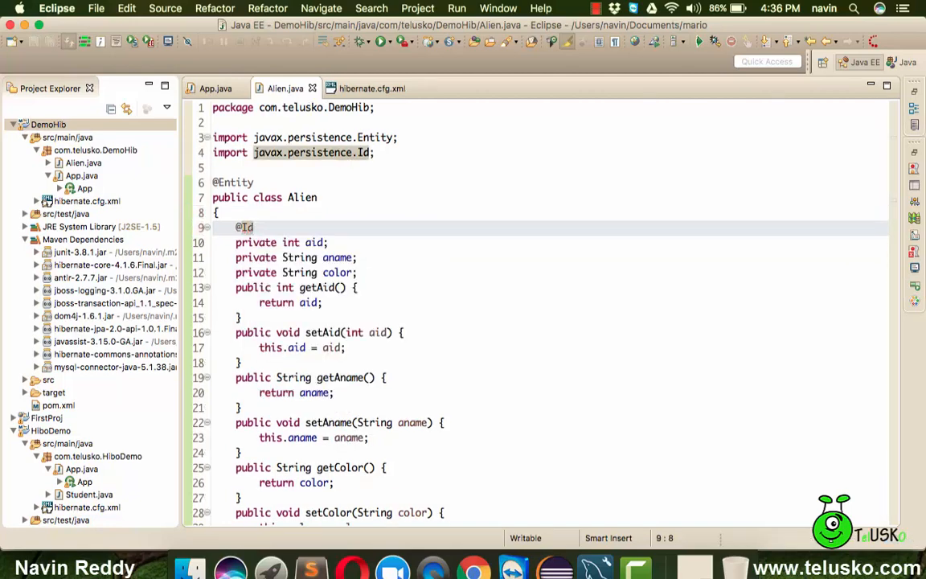
mouse_move(261, 212)
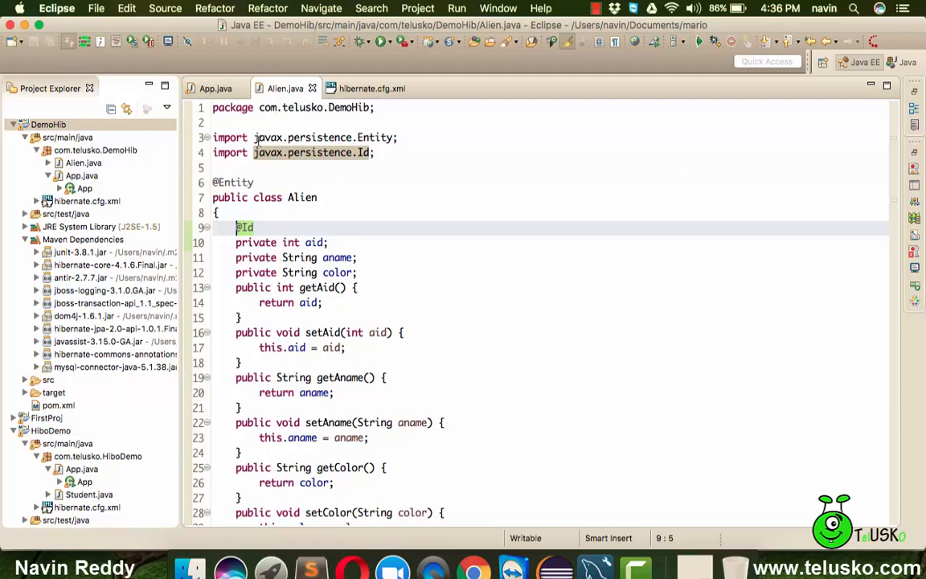
Step: Rerun App from App.java and check the Console for Hibernate INFO startup logs
left_click(215, 89)
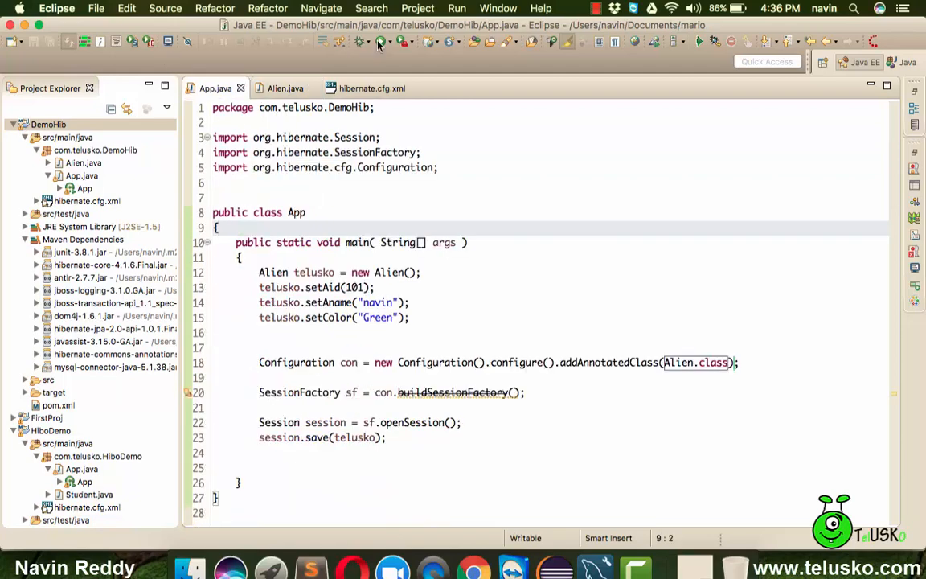
left_click(381, 41)
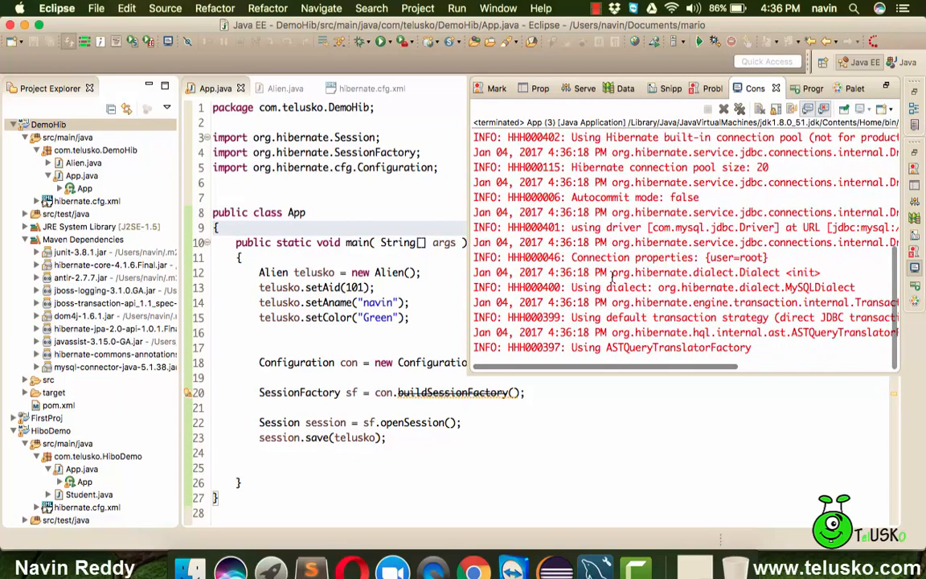
left_click(577, 535)
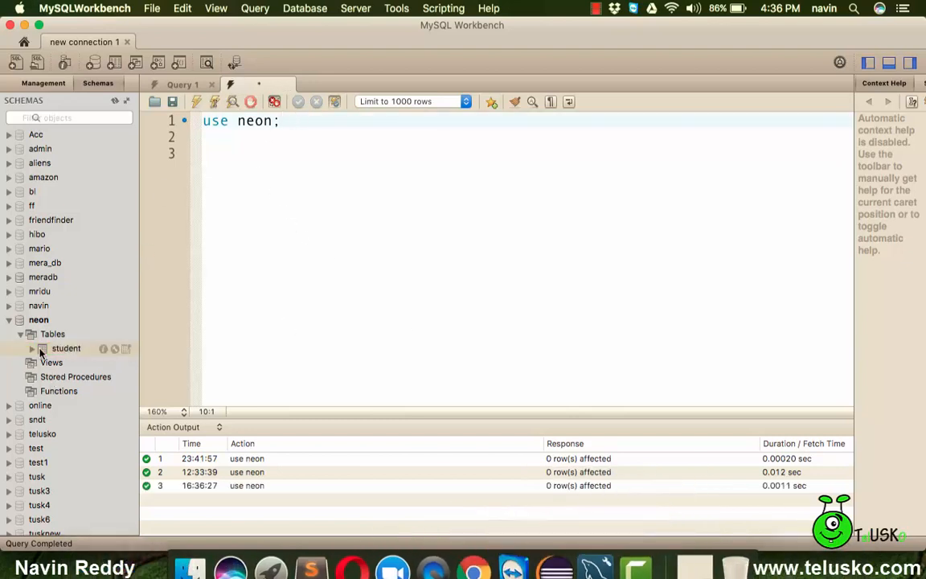
Step: Query 'show tables;' on neon, which returns only the student table
type("sh")
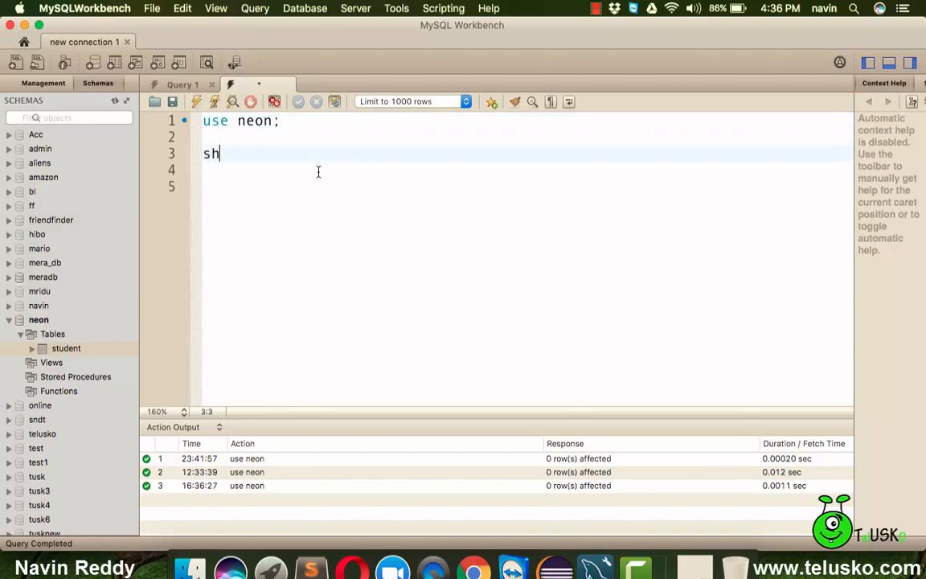
type("ow ta")
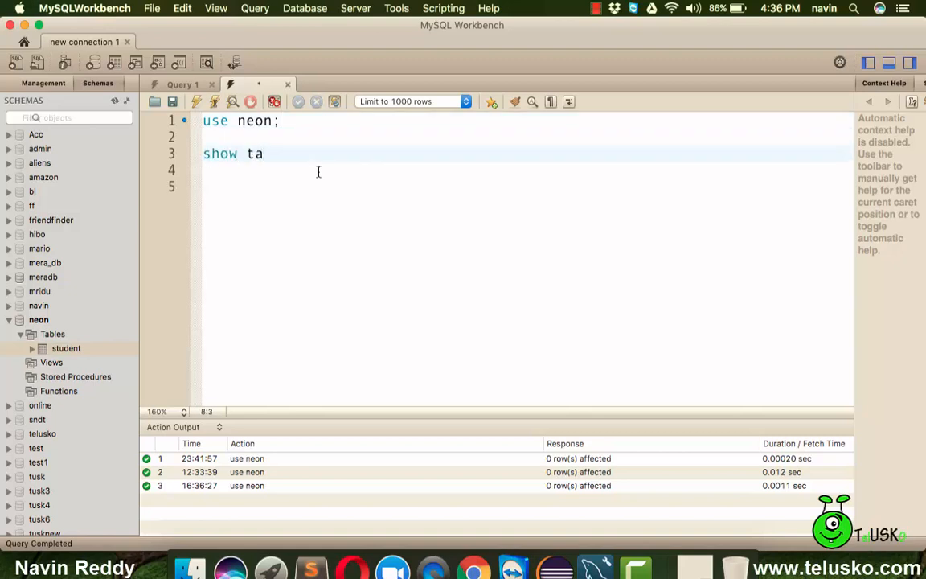
type("bles;")
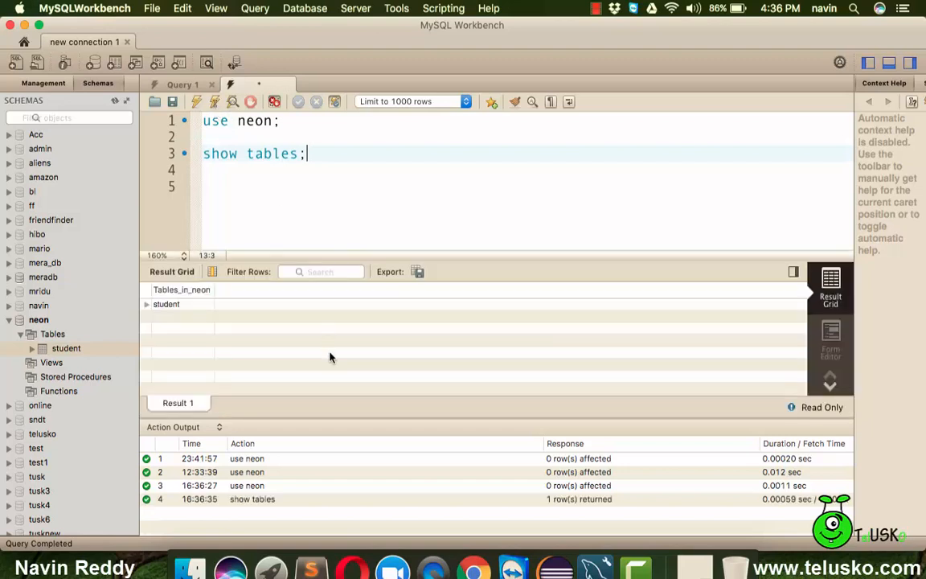
mouse_move(200, 300)
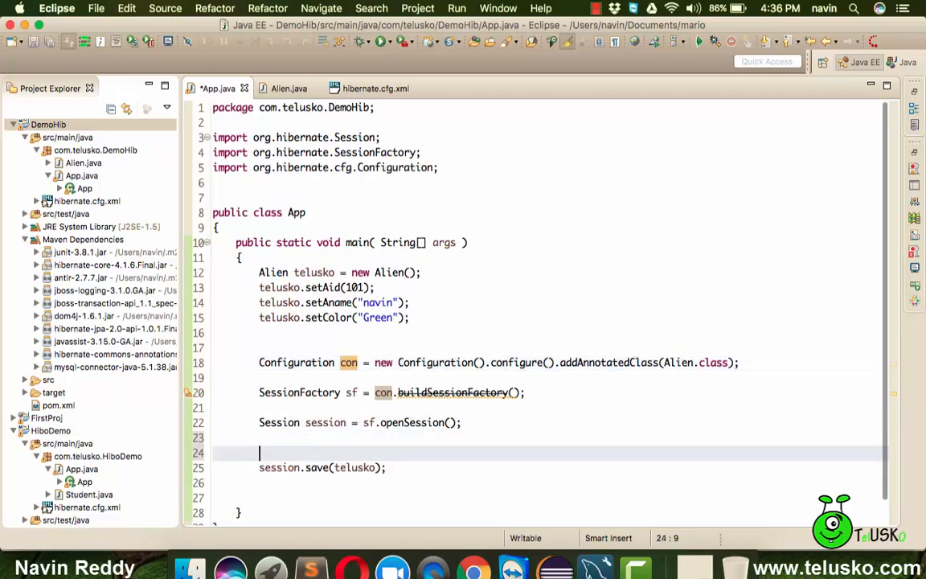
Step: Add 'Transaction tx = session.beginTransaction();' before session.save, importing Hibernate's Transaction
key("cmd+s")
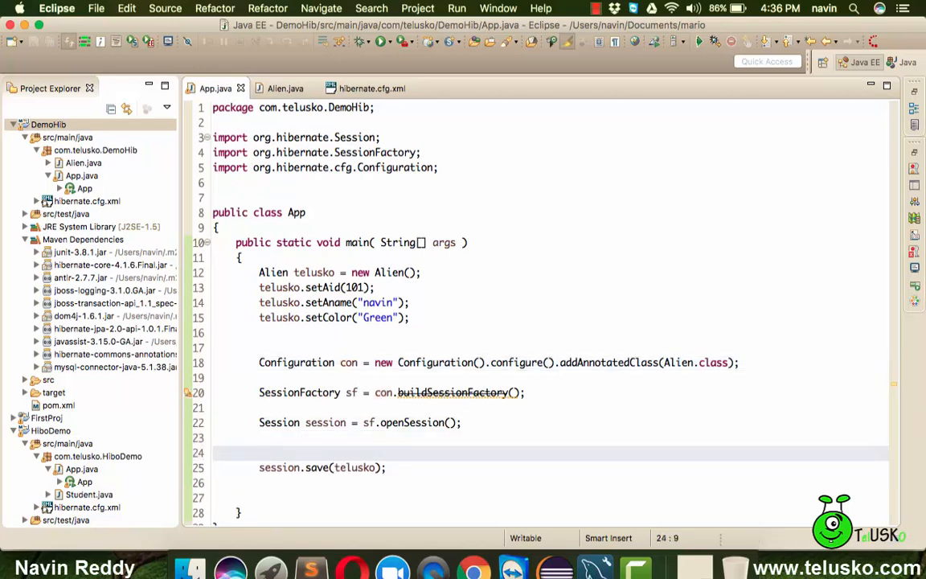
left_click(259, 453)
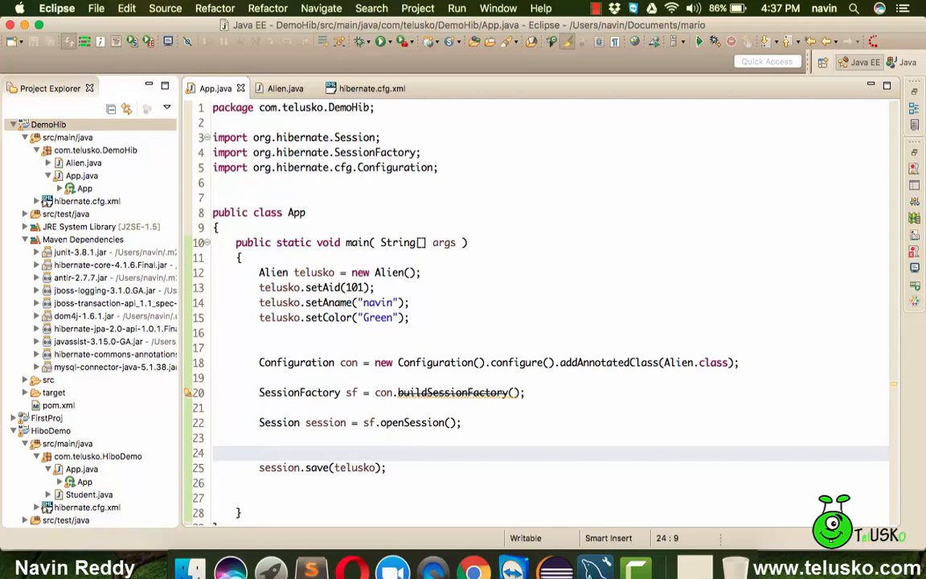
left_click(259, 453)
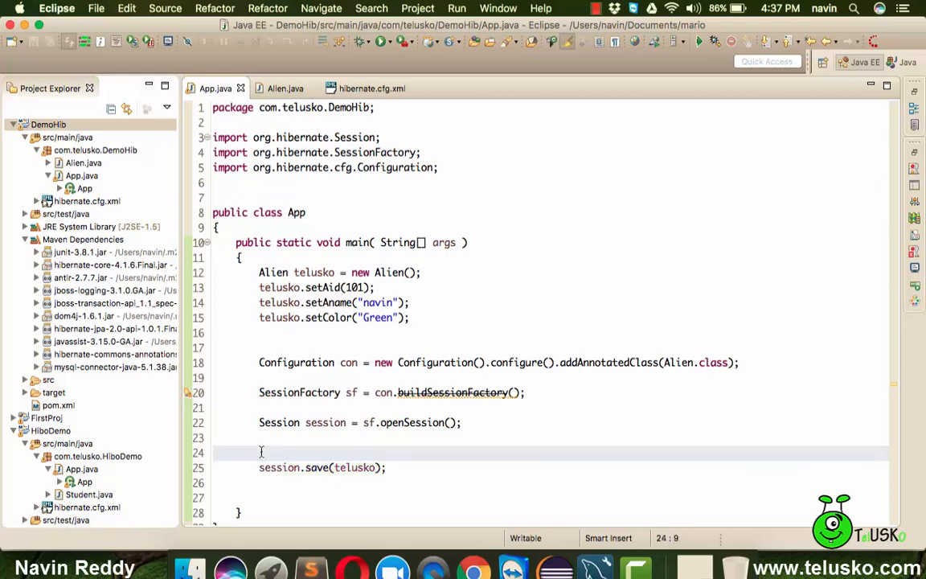
type("Tran")
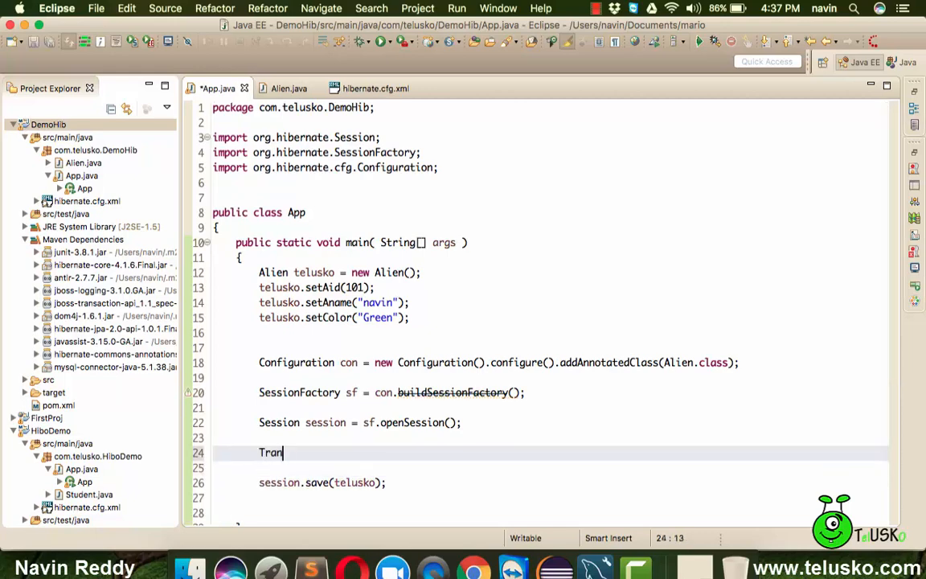
type("saction")
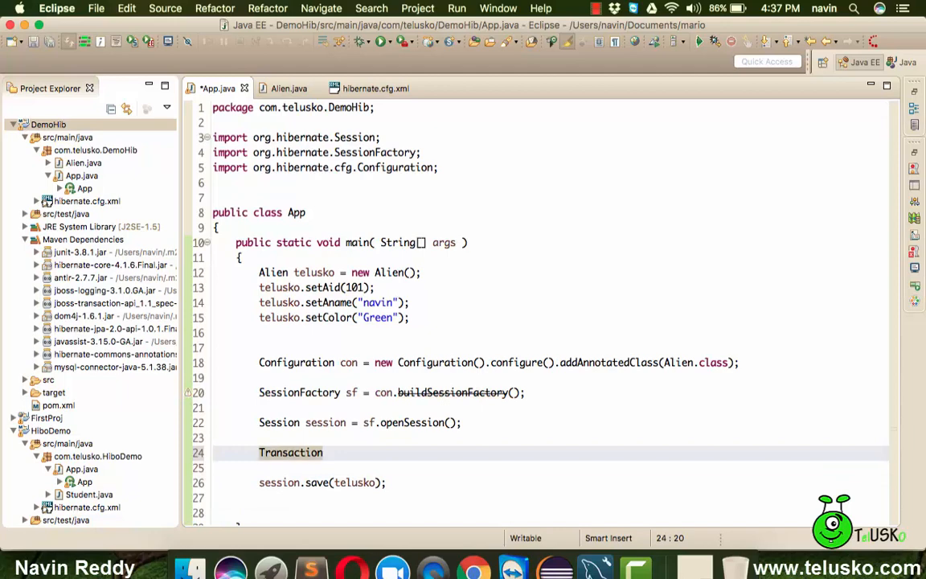
key("ctrl+space")
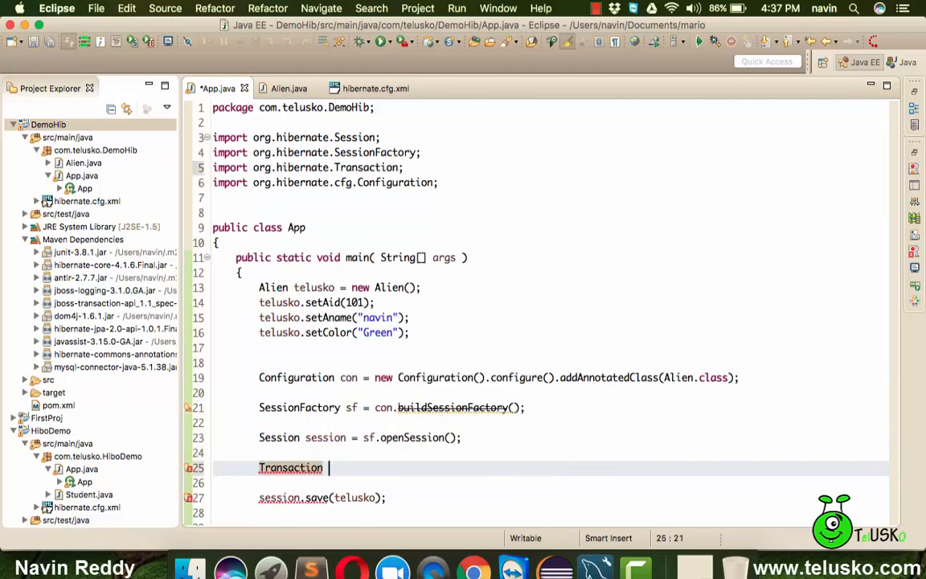
type("tx = ne")
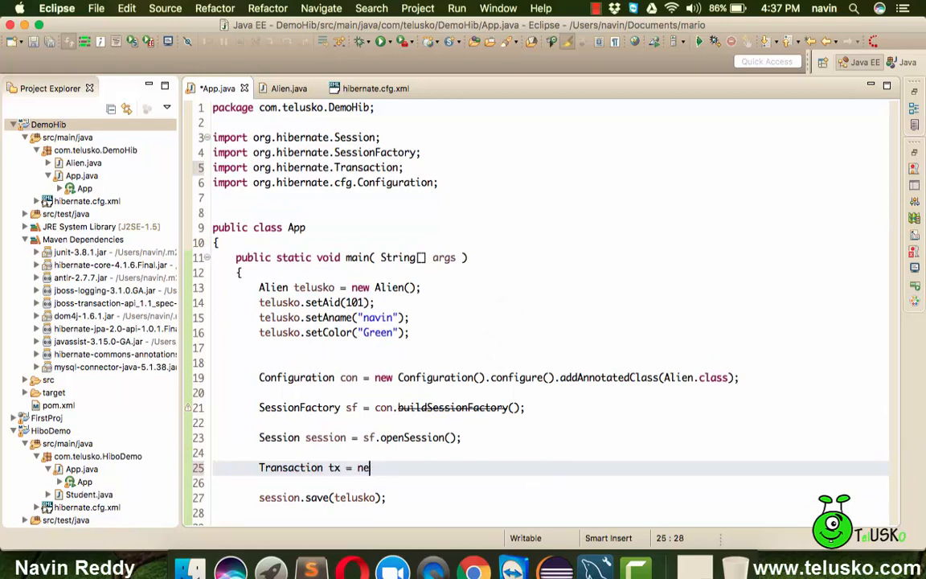
type("session.beginTransaction(")
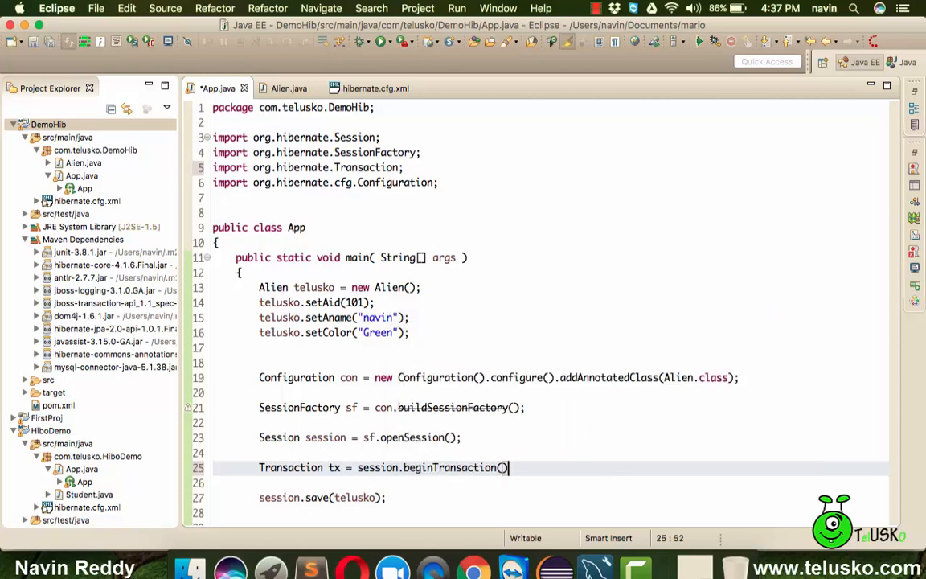
type(";")
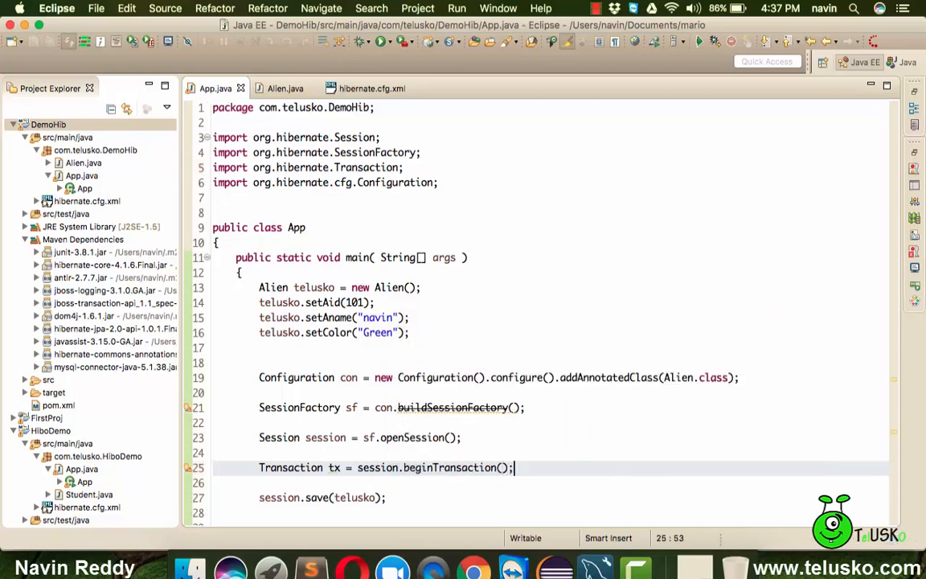
Step: Add 'tx.commit();' after the save to commit the transaction
scroll("down", 3)
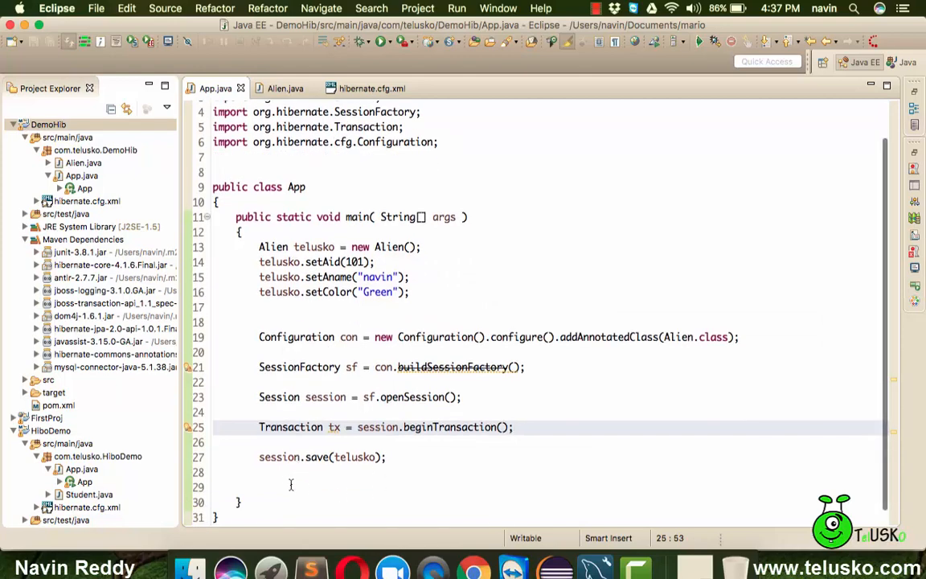
type("tx.commit();")
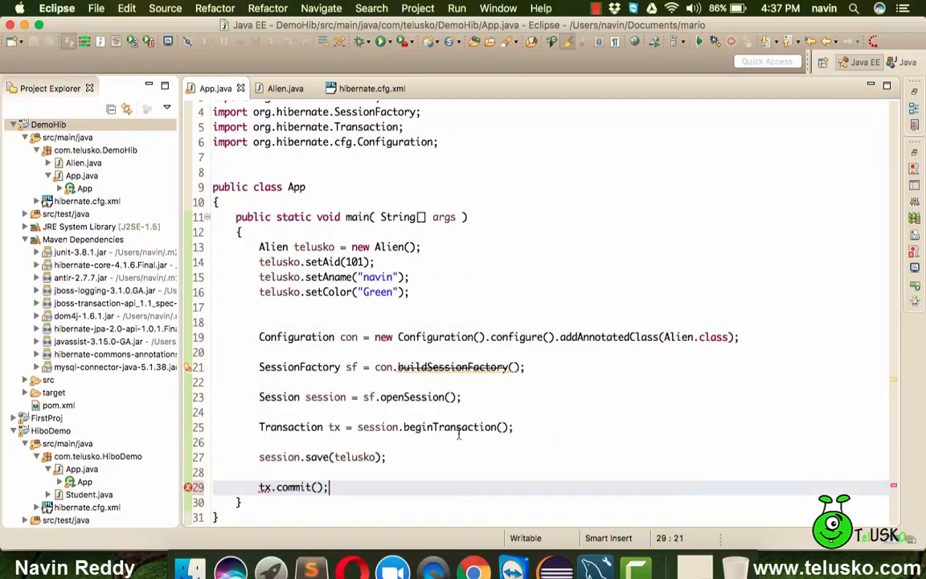
left_click(328, 427)
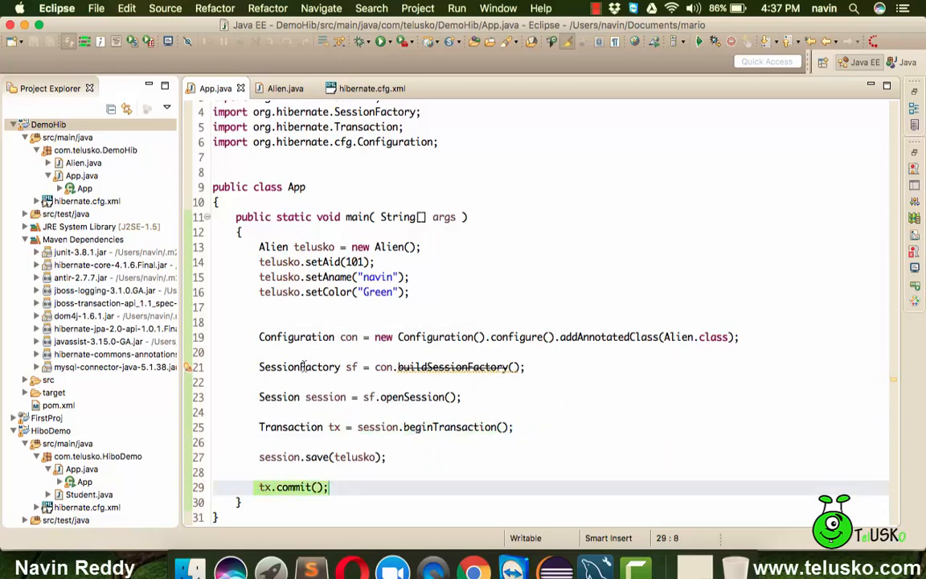
Step: Show the hibernate.cfg.xml source with its session-factory connection properties
left_click(322, 353)
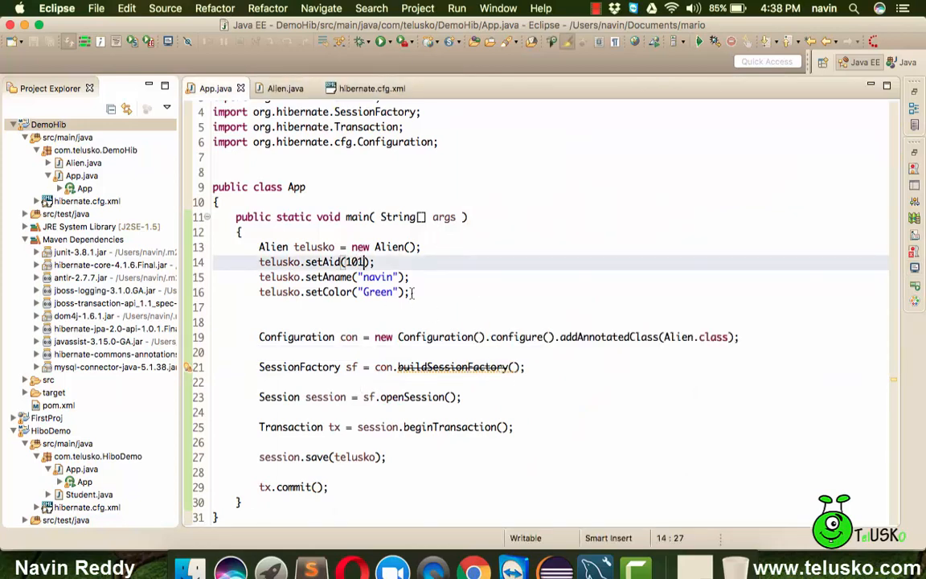
left_click(371, 88)
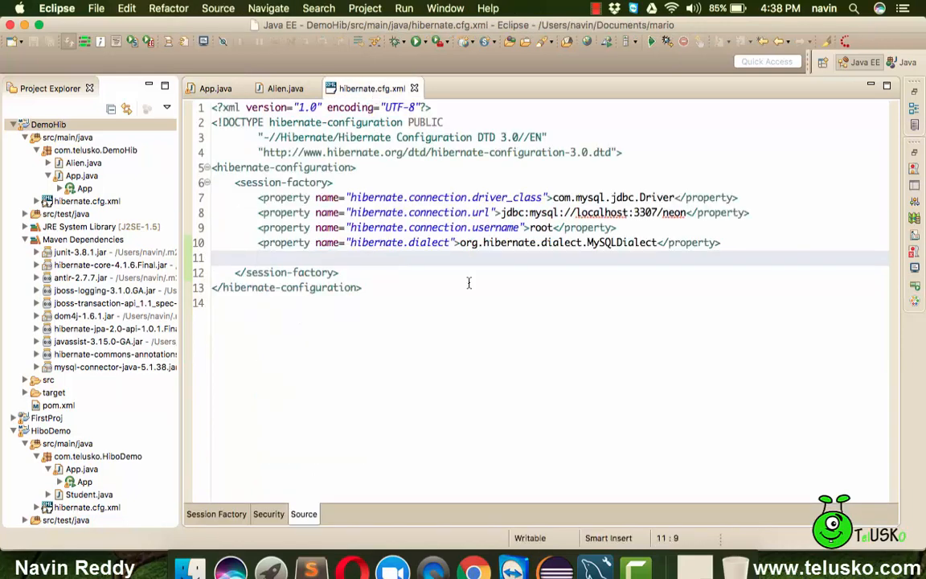